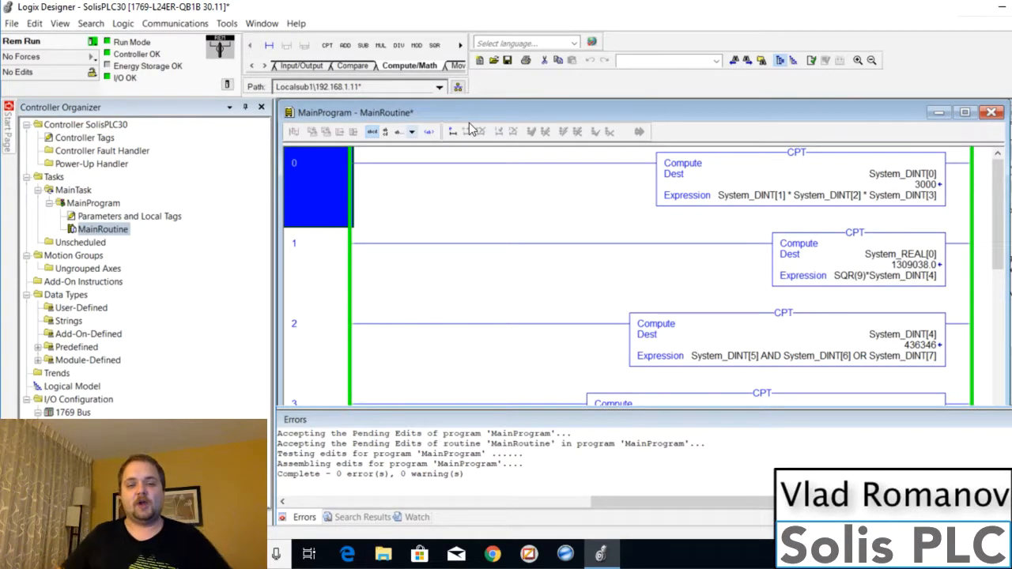
pyautogui.moveTo(462, 130)
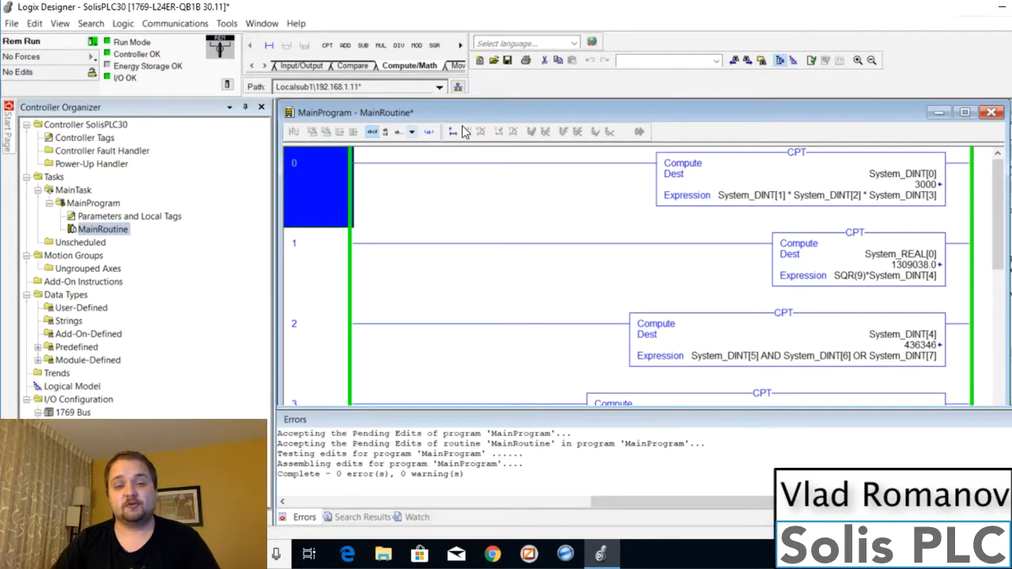
# Insert rung 1 with a CPT compute to System_DINT[20], checking rung 0's multiplication compute.
pyautogui.click(317, 265)
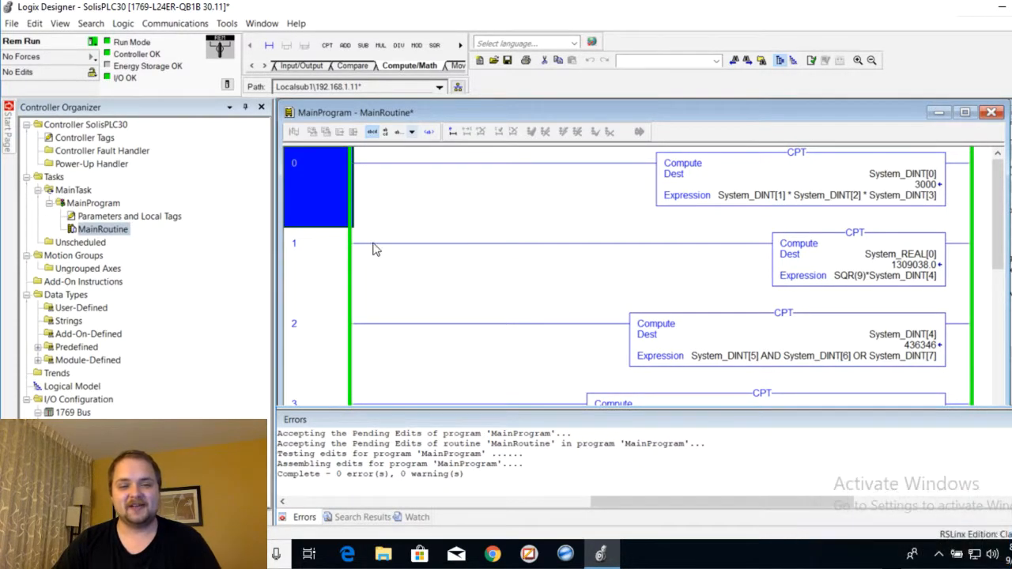
pyautogui.click(797, 152)
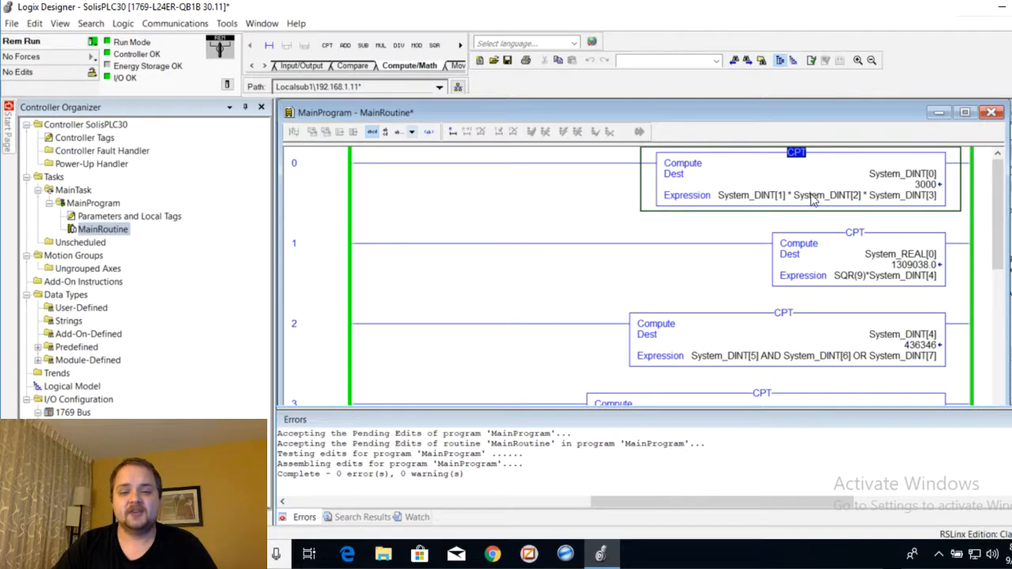
pyautogui.moveTo(694, 173)
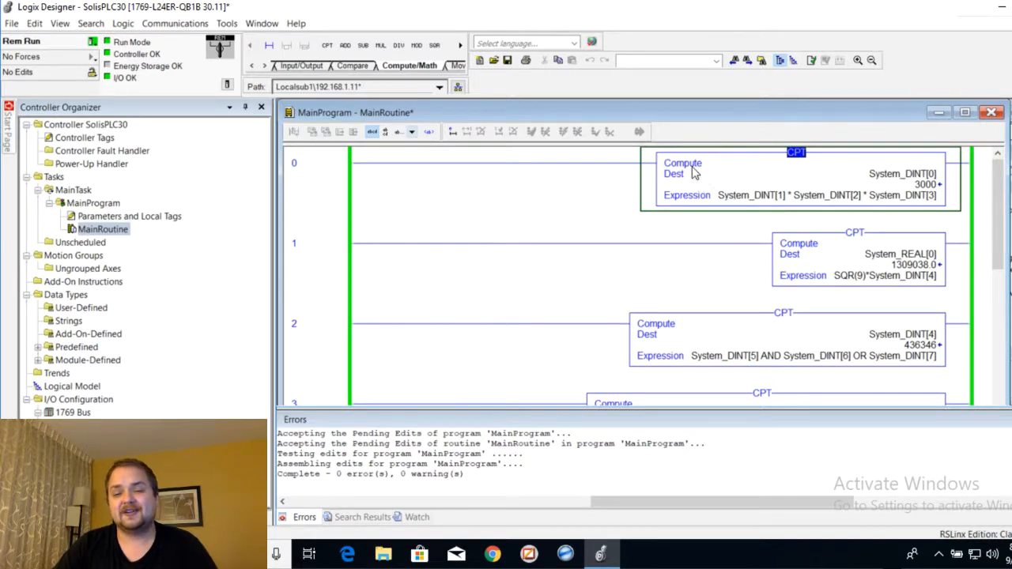
pyautogui.click(316, 187)
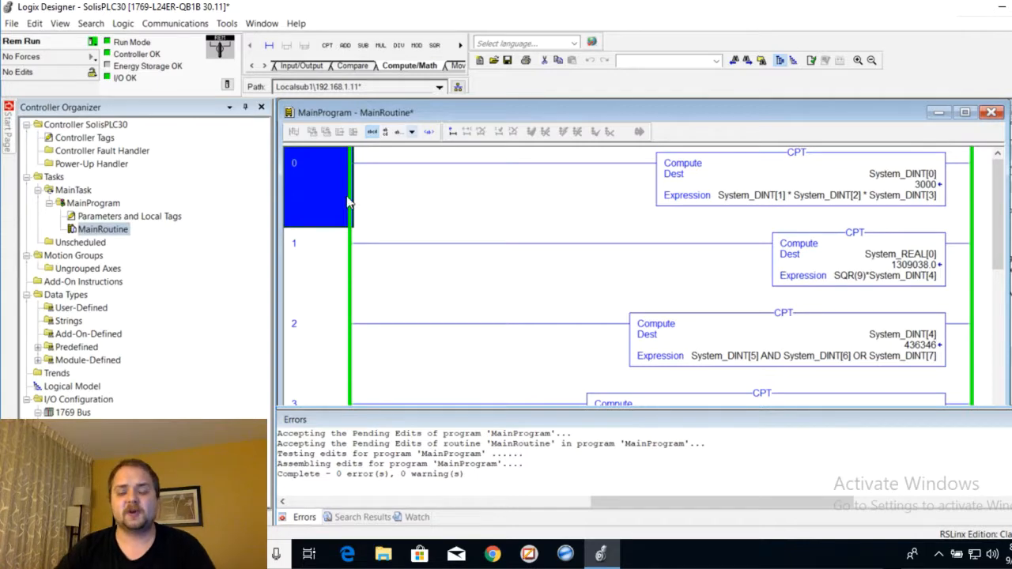
pyautogui.moveTo(367, 202)
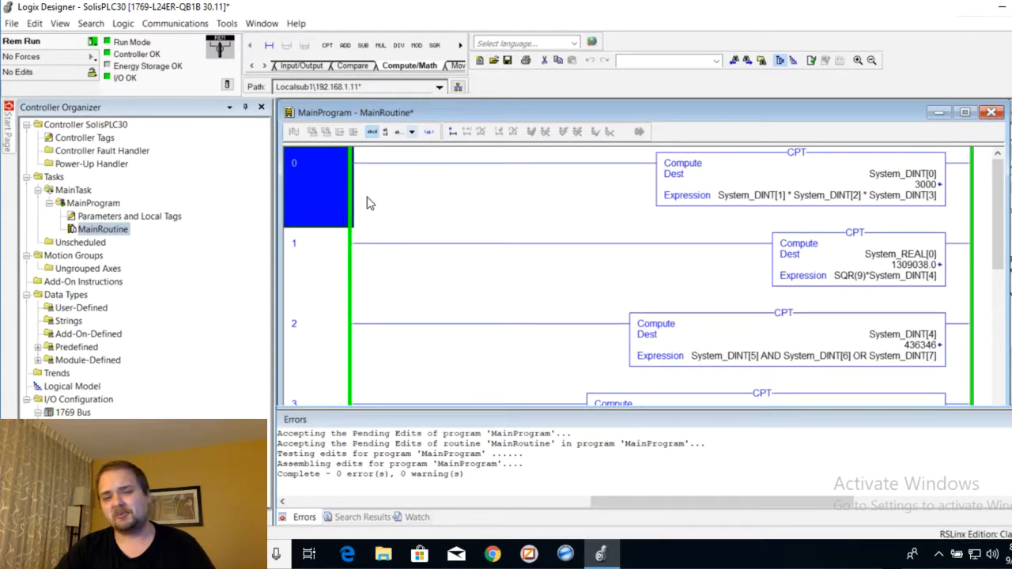
pyautogui.moveTo(446, 220)
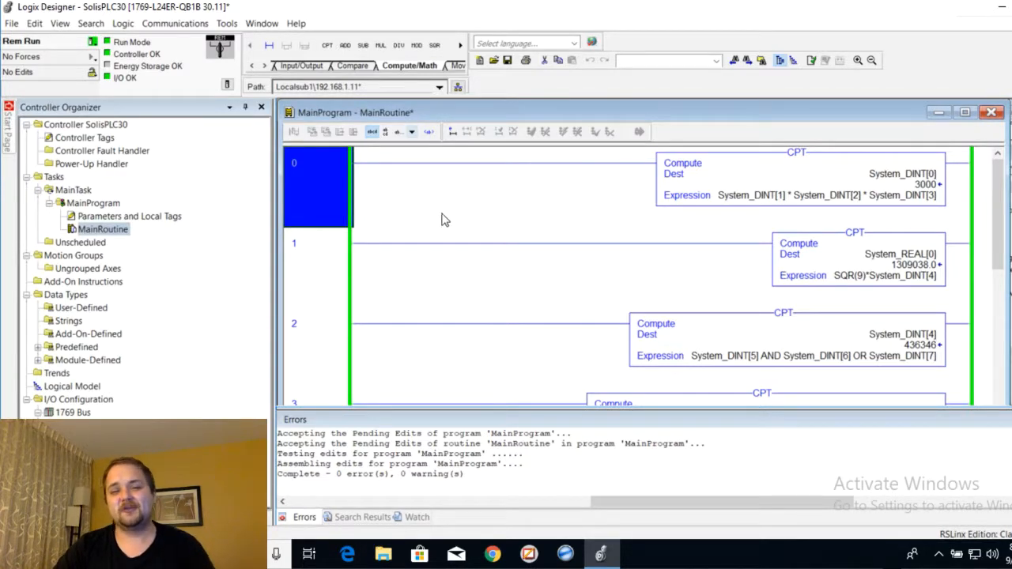
pyautogui.moveTo(477, 223)
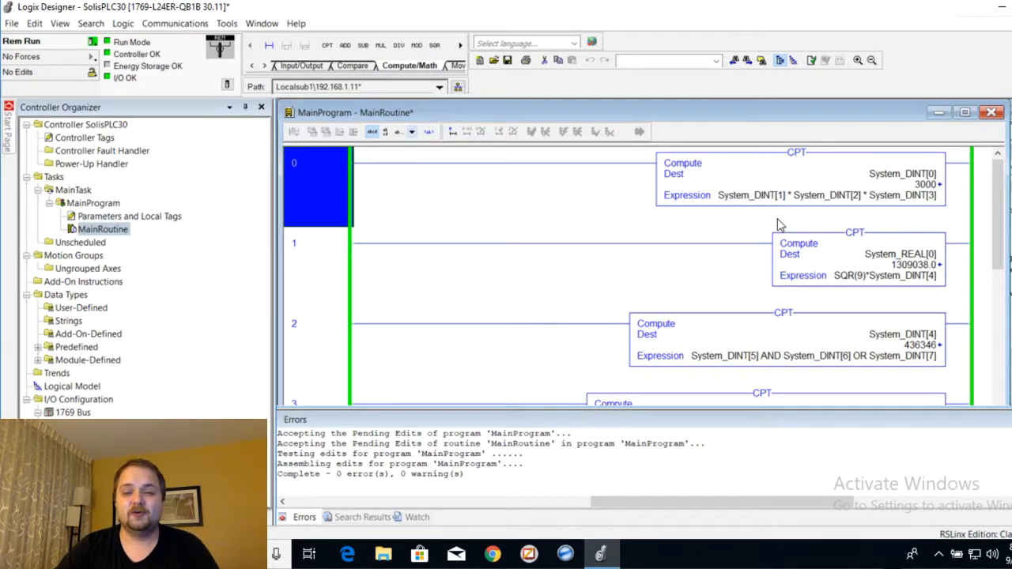
pyautogui.moveTo(418, 212)
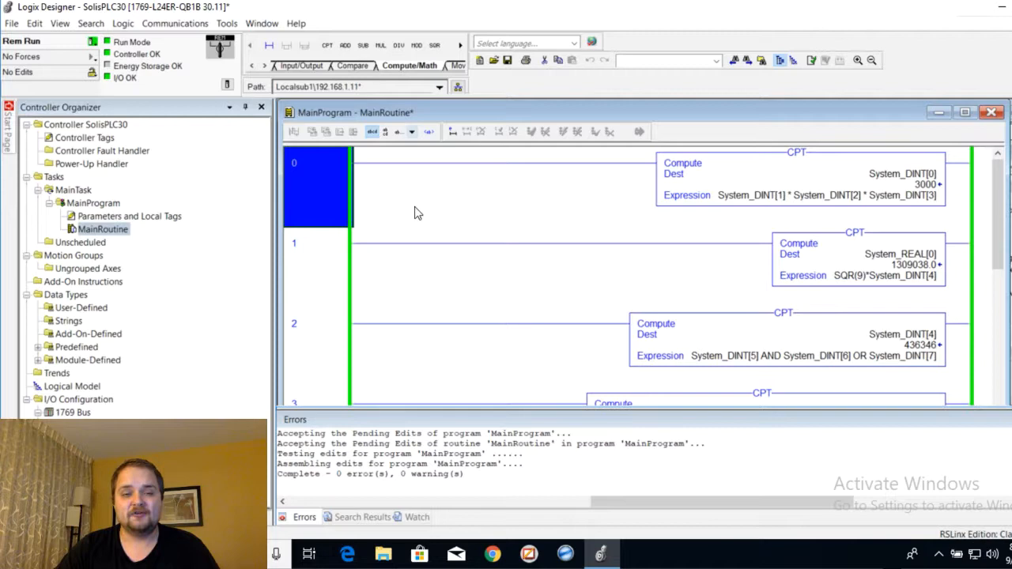
pyautogui.moveTo(557, 258)
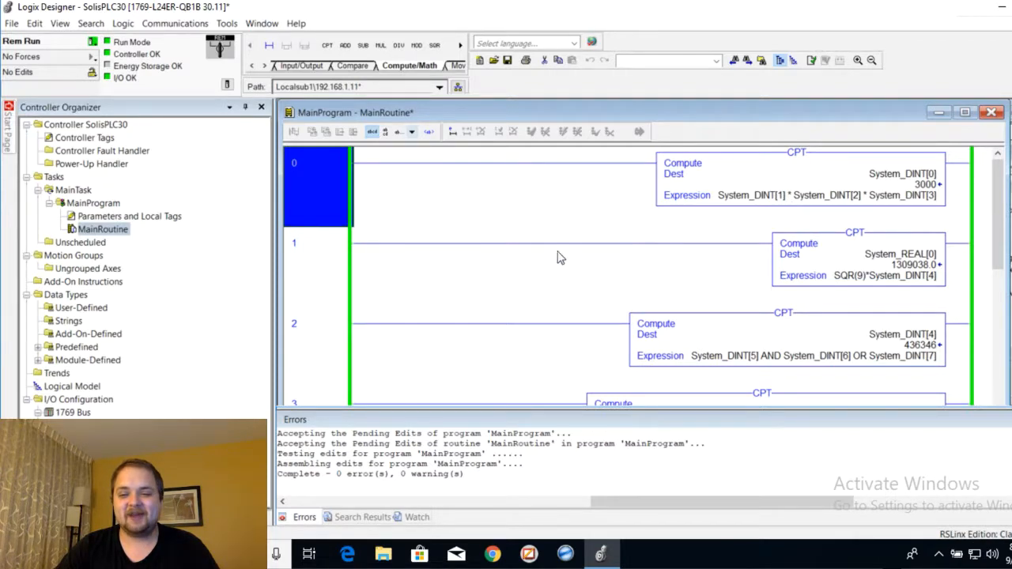
pyautogui.moveTo(387, 260)
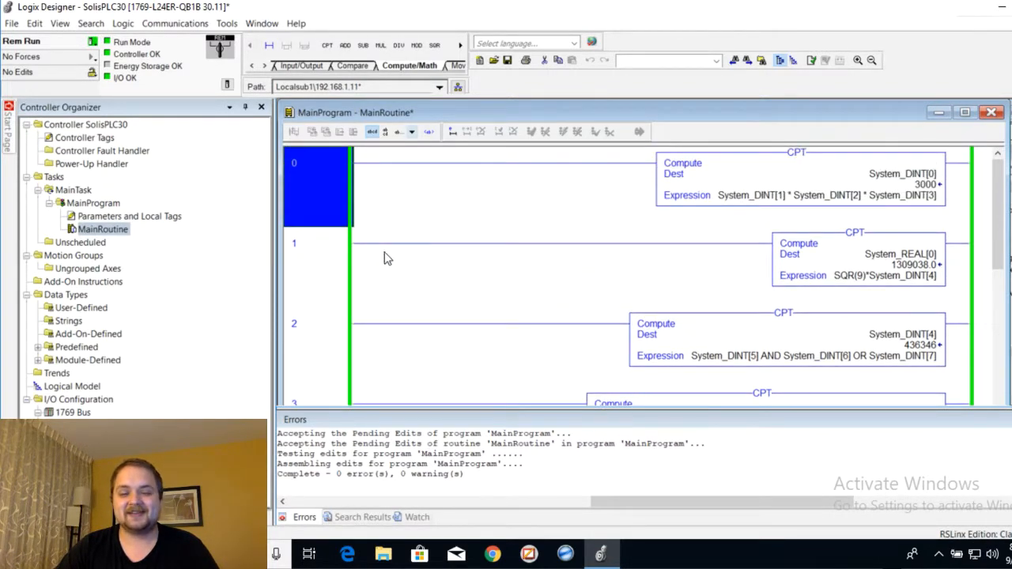
pyautogui.moveTo(348, 199)
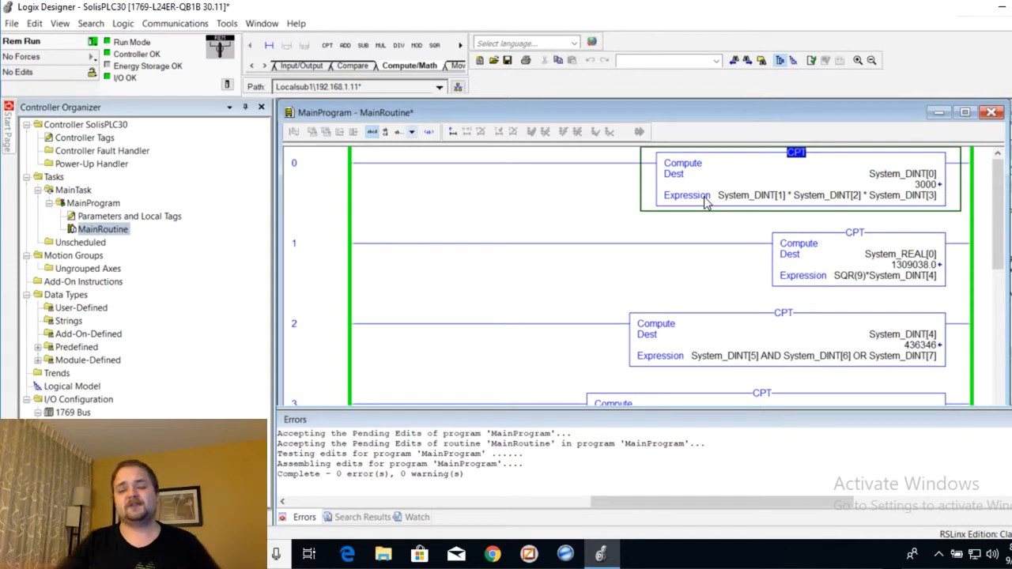
pyautogui.moveTo(867, 238)
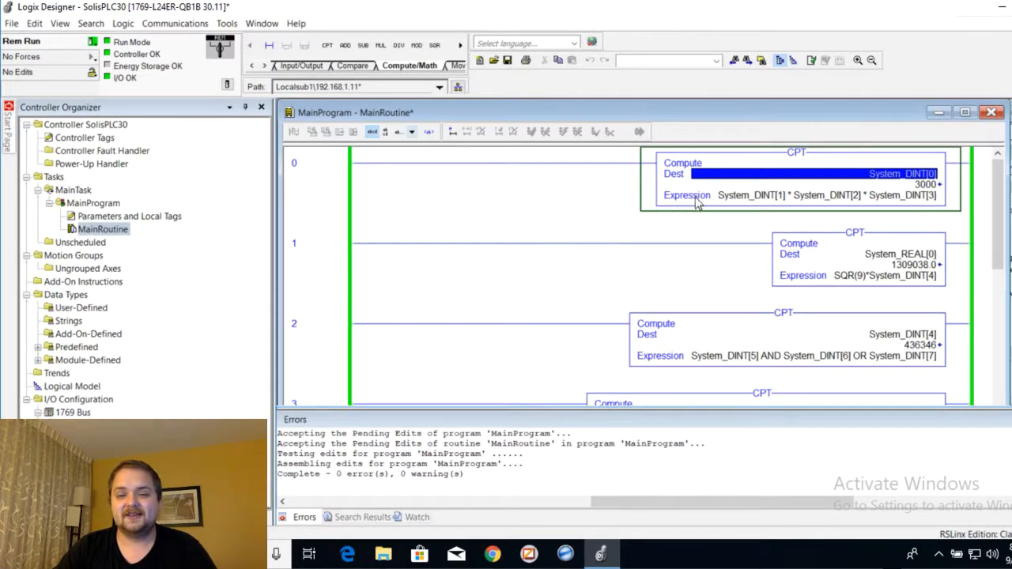
pyautogui.click(822, 196)
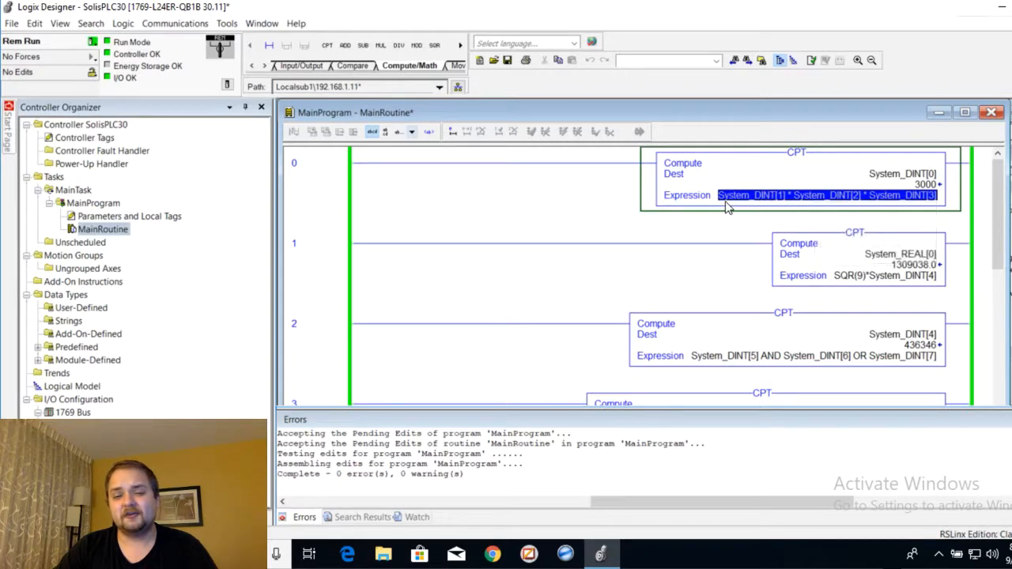
pyautogui.moveTo(652, 206)
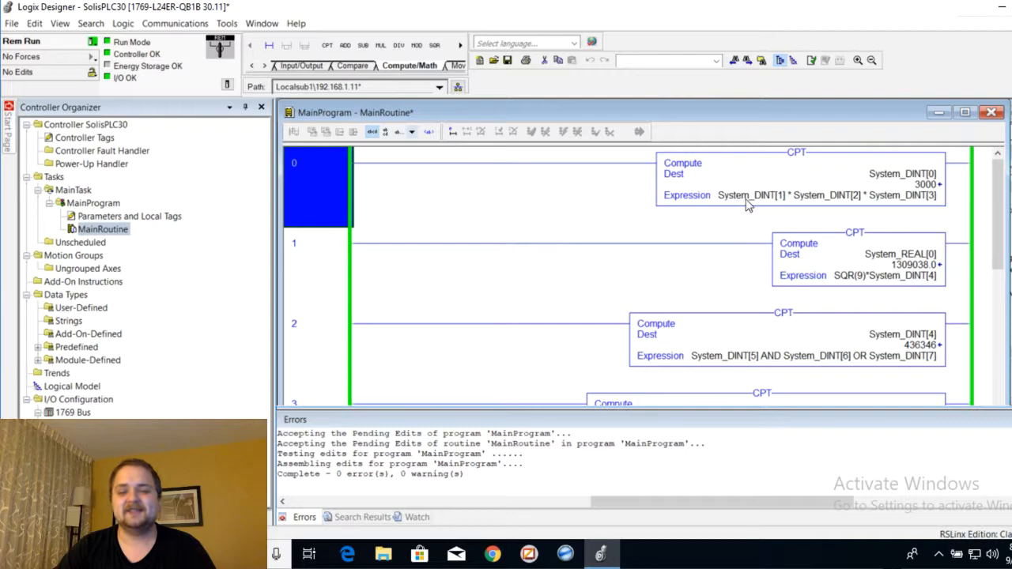
pyautogui.moveTo(762, 207)
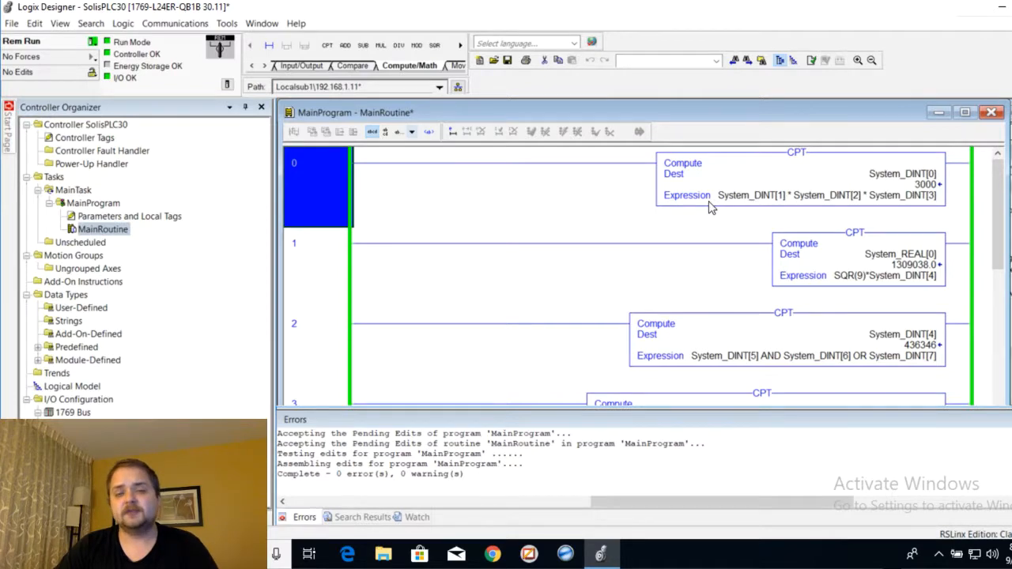
pyautogui.moveTo(747, 196)
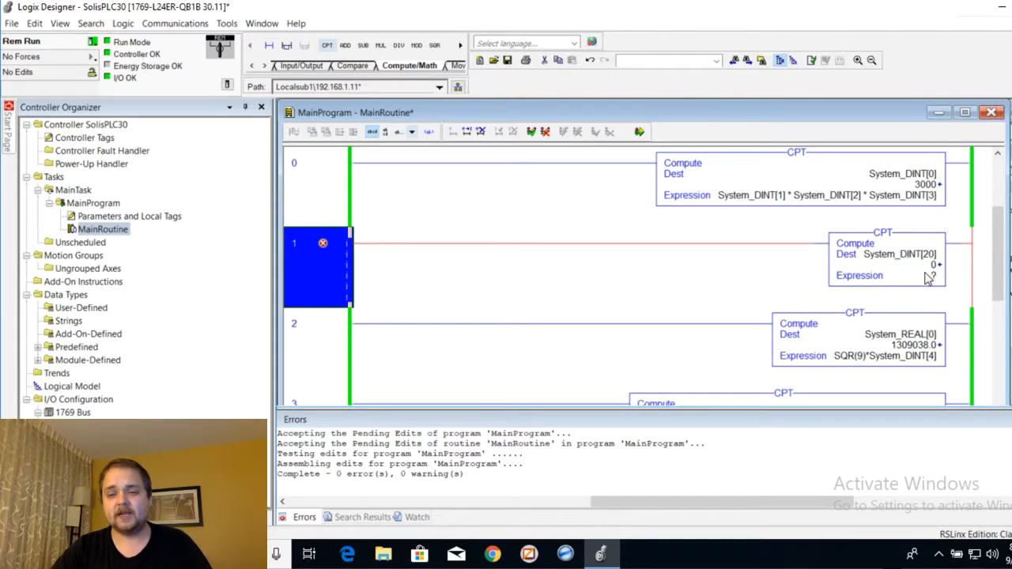
# Enter the expression 23 * 78 / 56 + SQR(9) into rung 1's compute.
pyautogui.click(915, 275)
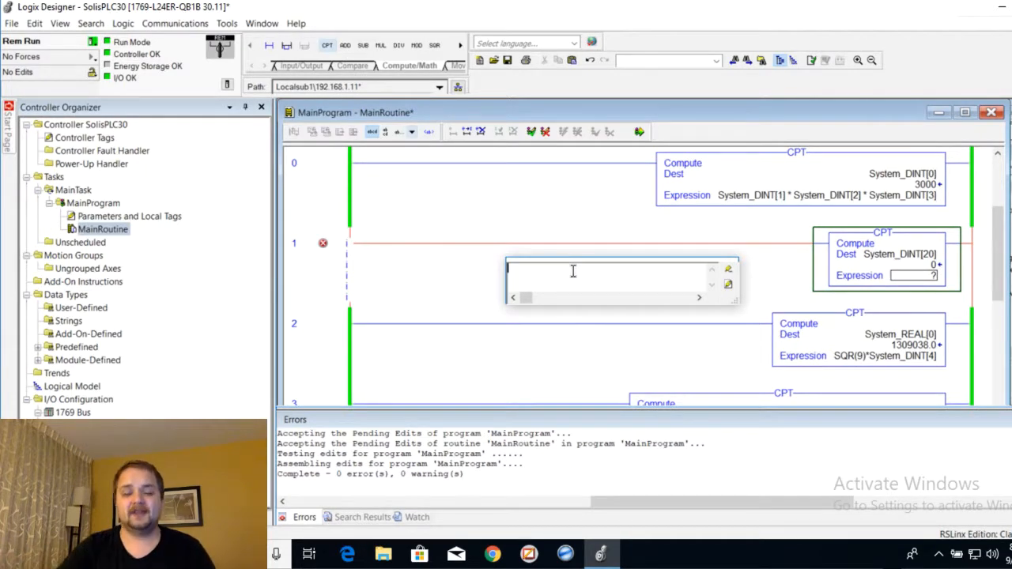
pyautogui.write('2345')
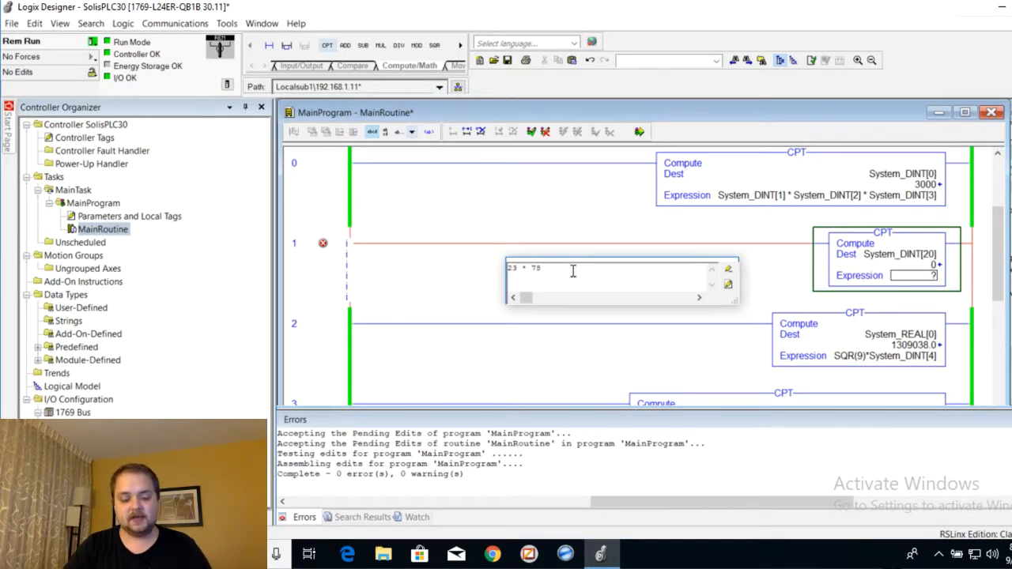
pyautogui.write('/ 56 + 3')
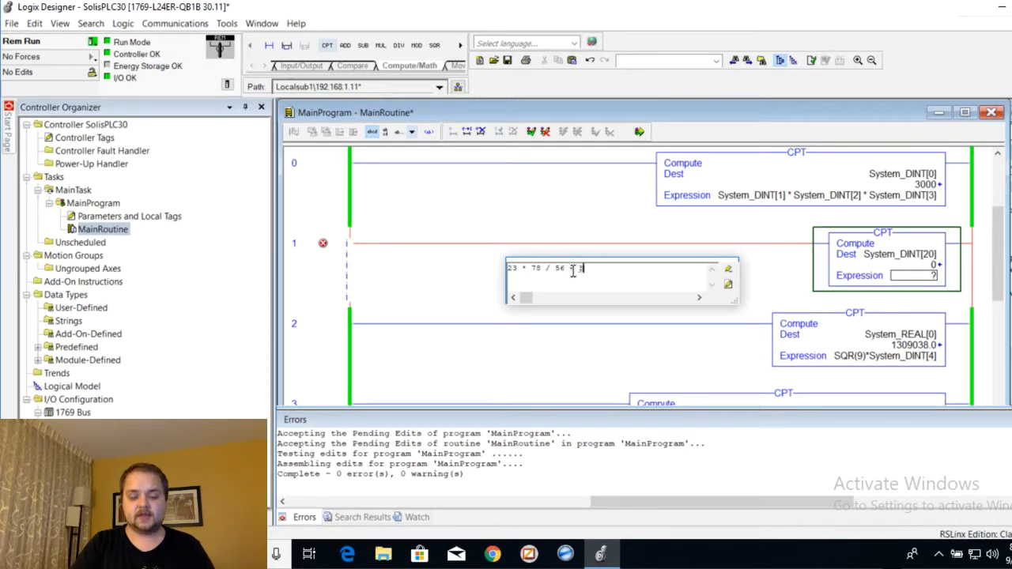
pyautogui.write('SQR')
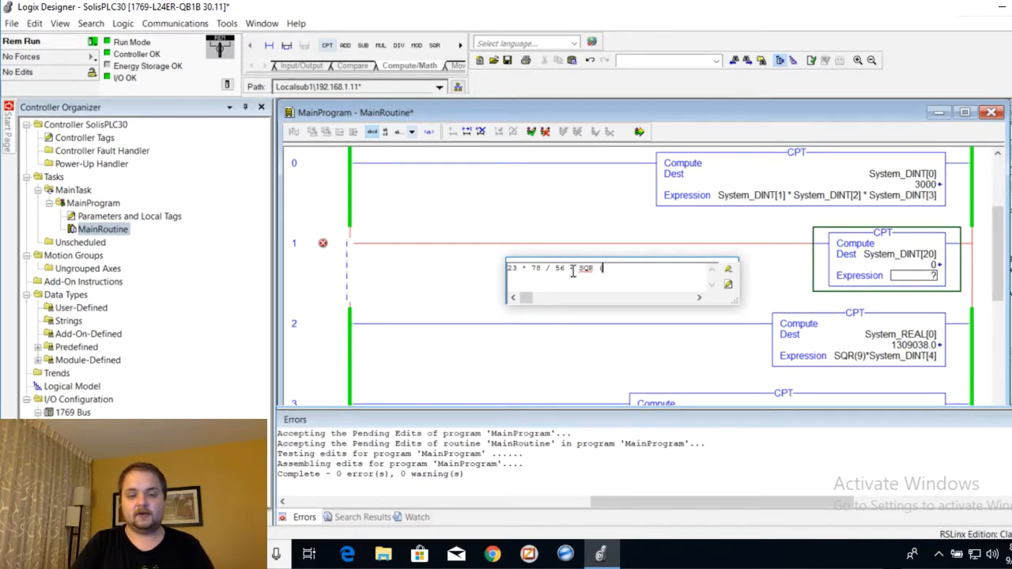
pyautogui.write('(9)')
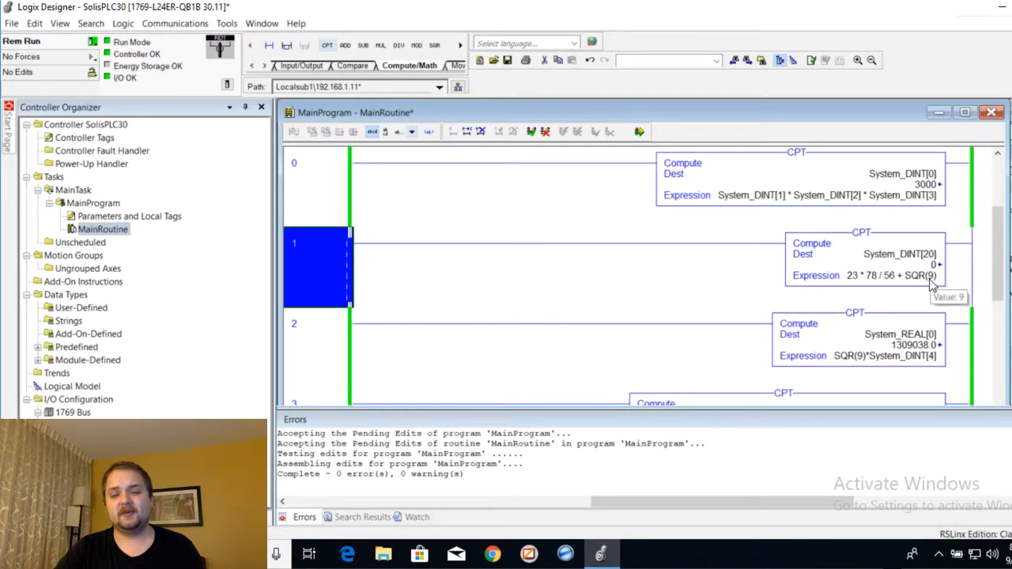
pyautogui.moveTo(924, 287)
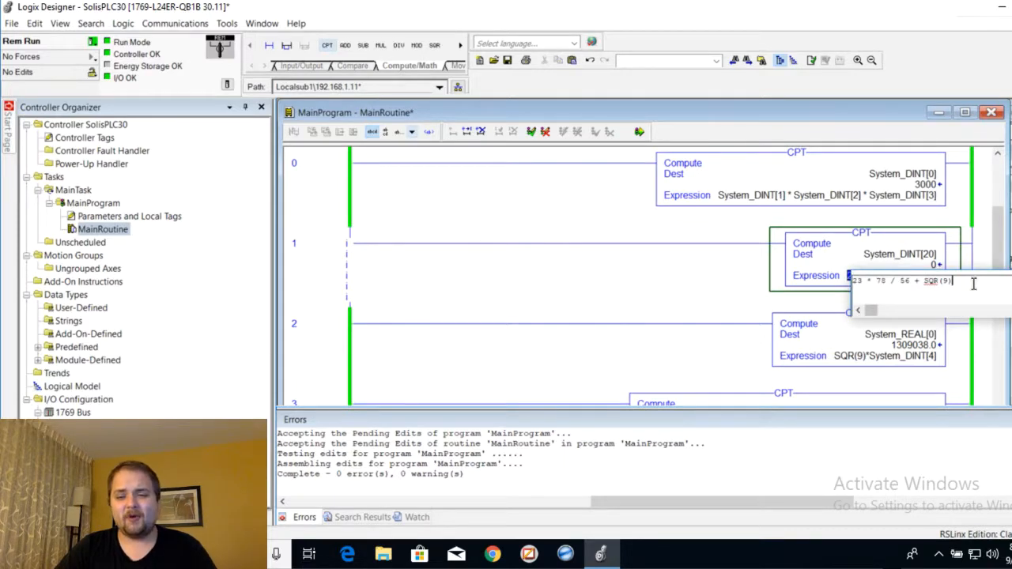
pyautogui.write('AA')
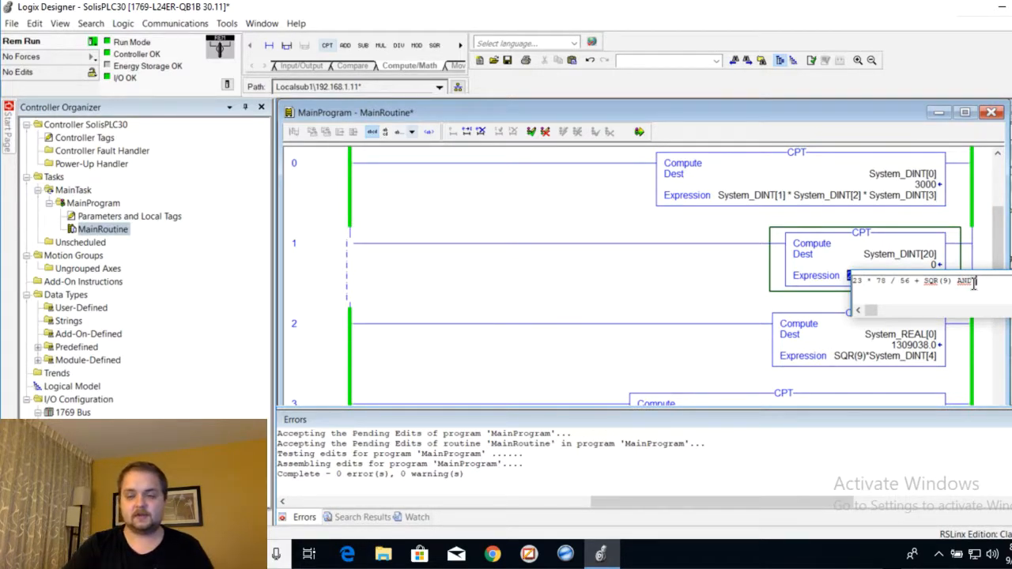
pyautogui.write('System_DINT[21')
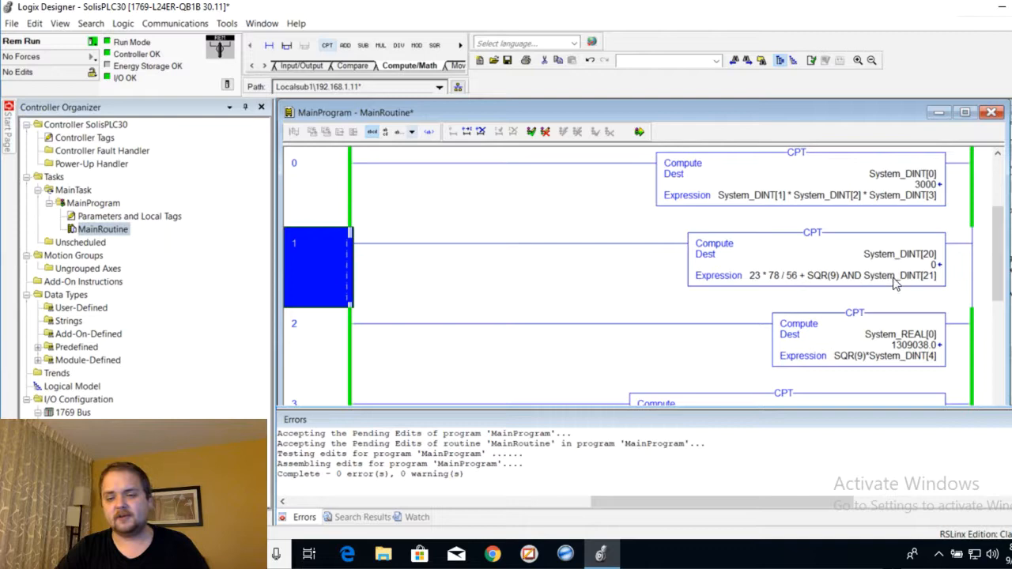
pyautogui.moveTo(914, 275)
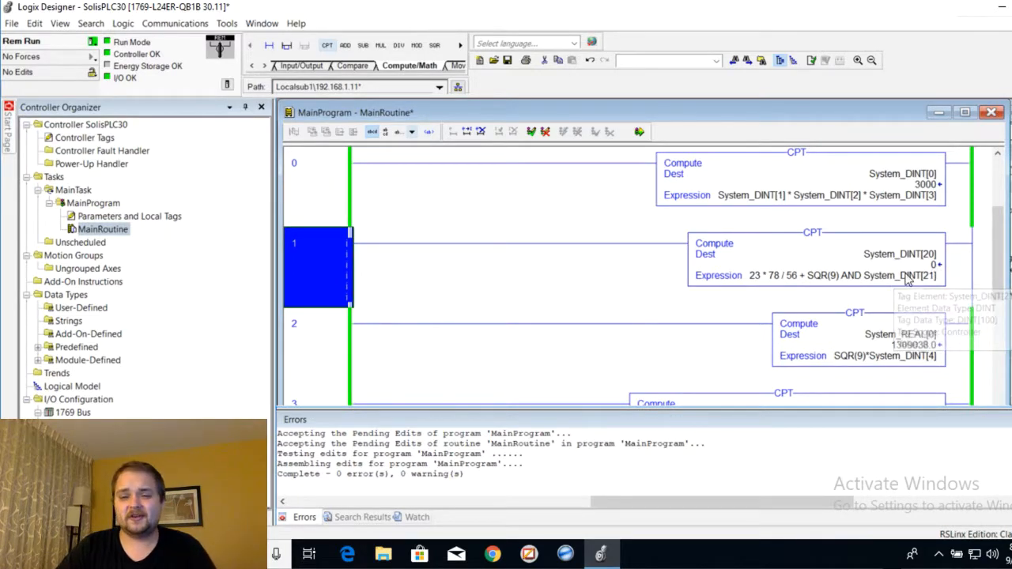
pyautogui.moveTo(433, 279)
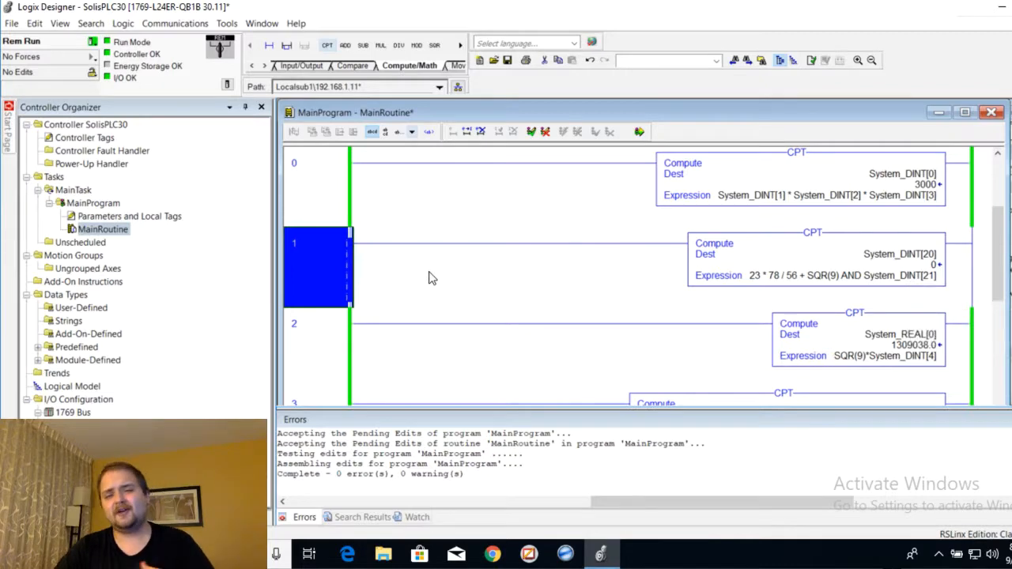
pyautogui.moveTo(684, 312)
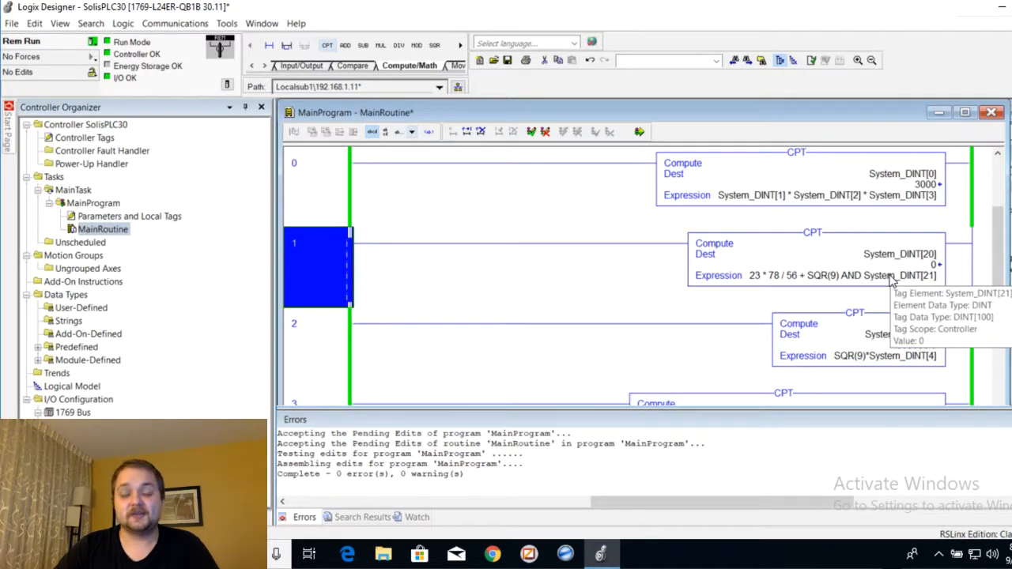
pyautogui.moveTo(598, 271)
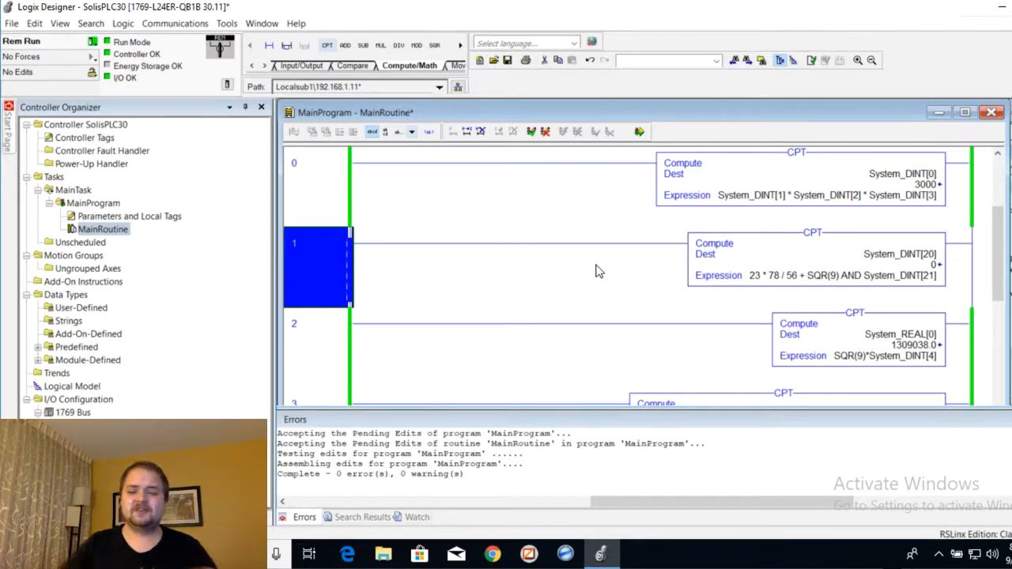
pyautogui.moveTo(799, 250)
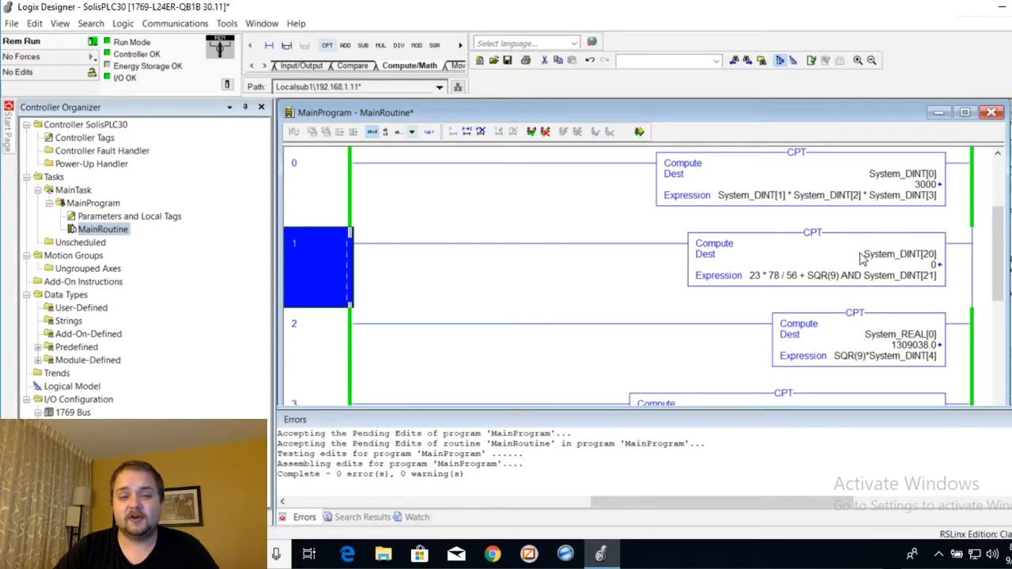
# Show Instruction Help for rung 1's CPT compute instruction.
pyautogui.rightClick(799, 253)
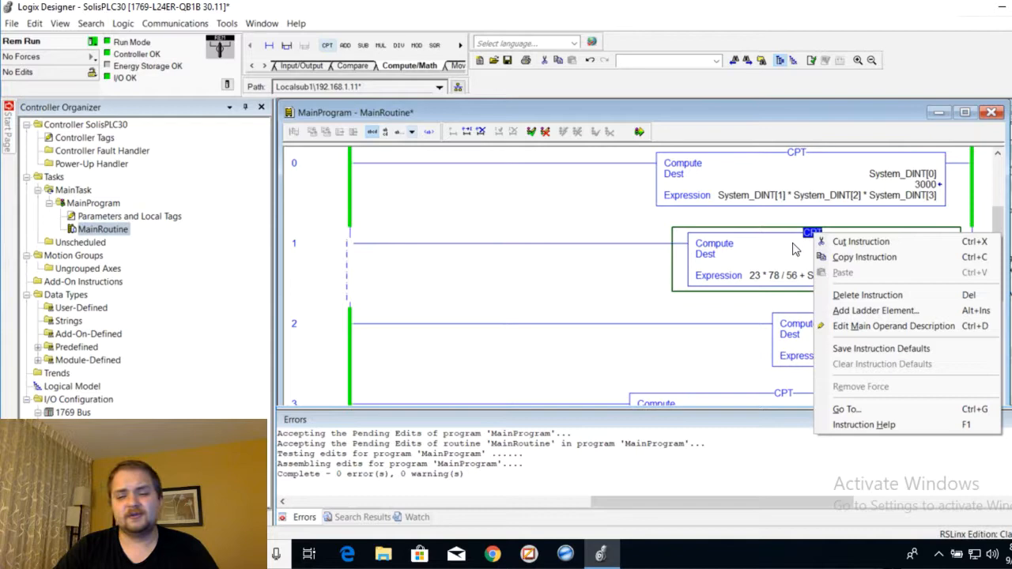
pyautogui.click(864, 424)
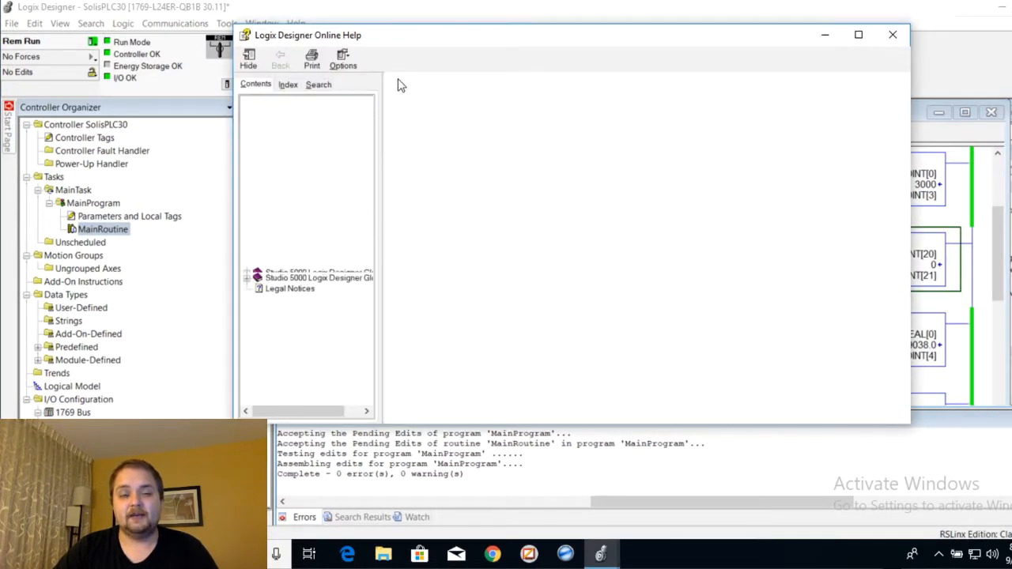
# Scroll the CPT help's valid-operators table down to square root, OR and XOR.
pyautogui.click(315, 326)
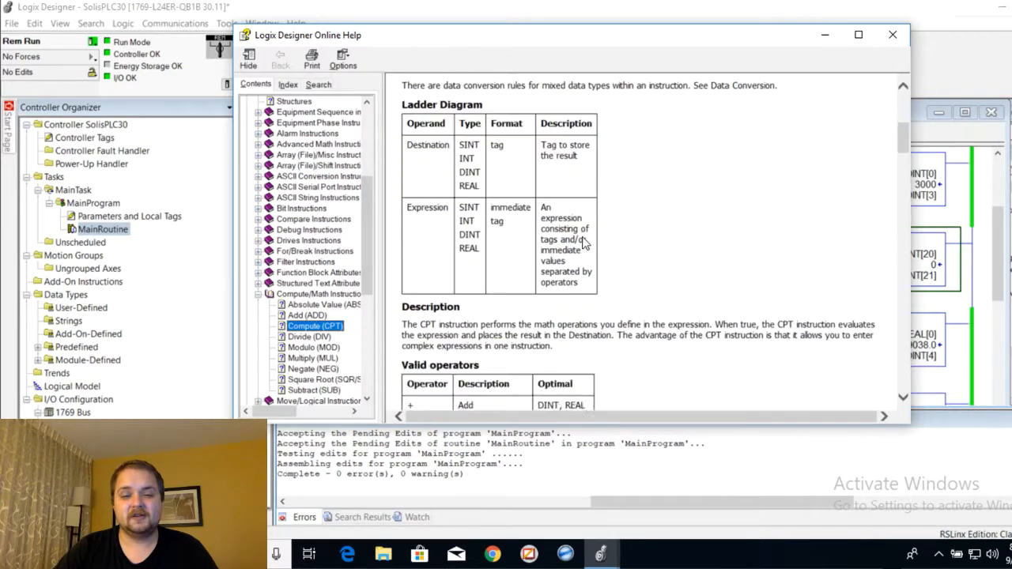
pyautogui.scroll(-3)
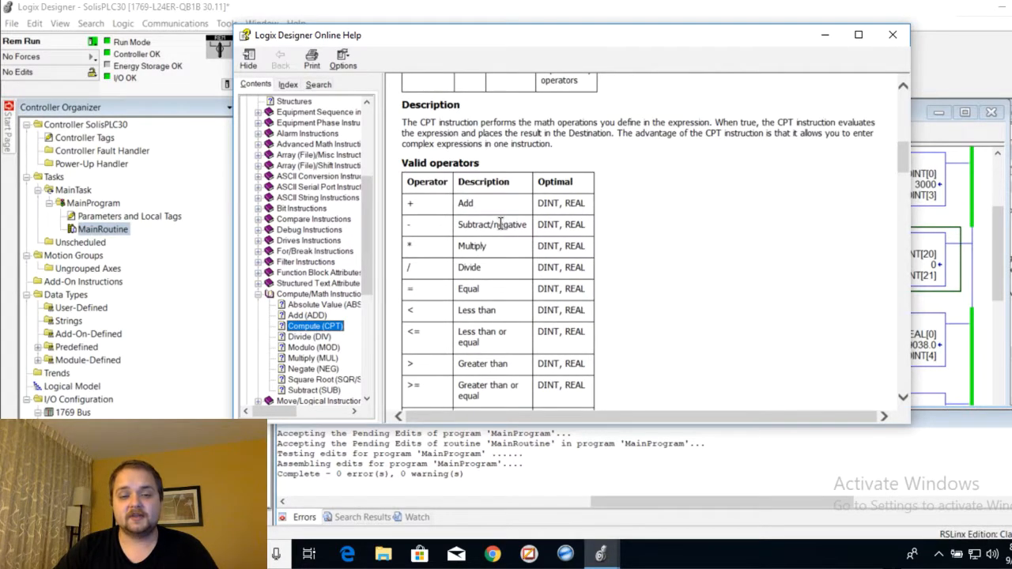
pyautogui.scroll(-3)
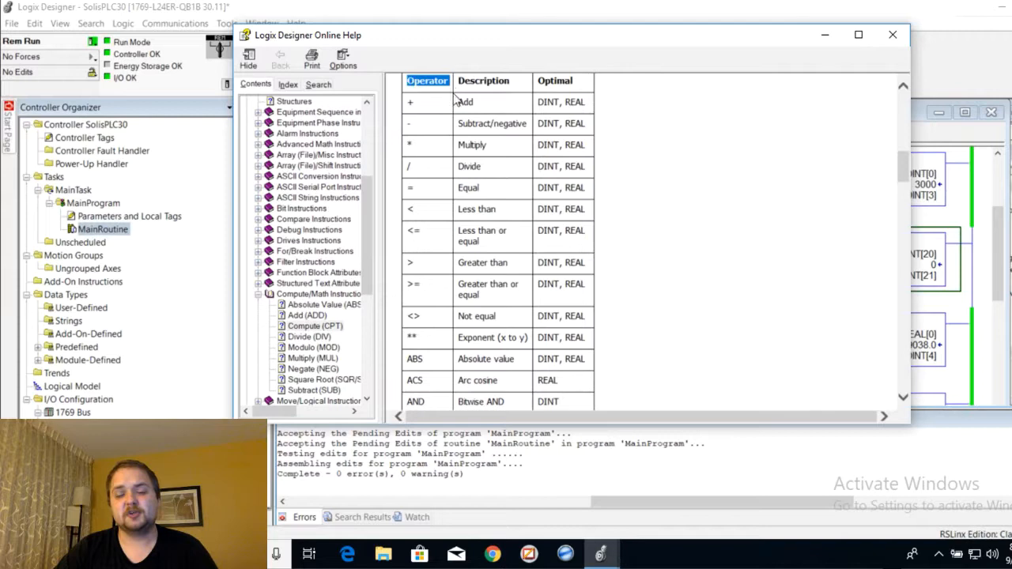
pyautogui.scroll(-3)
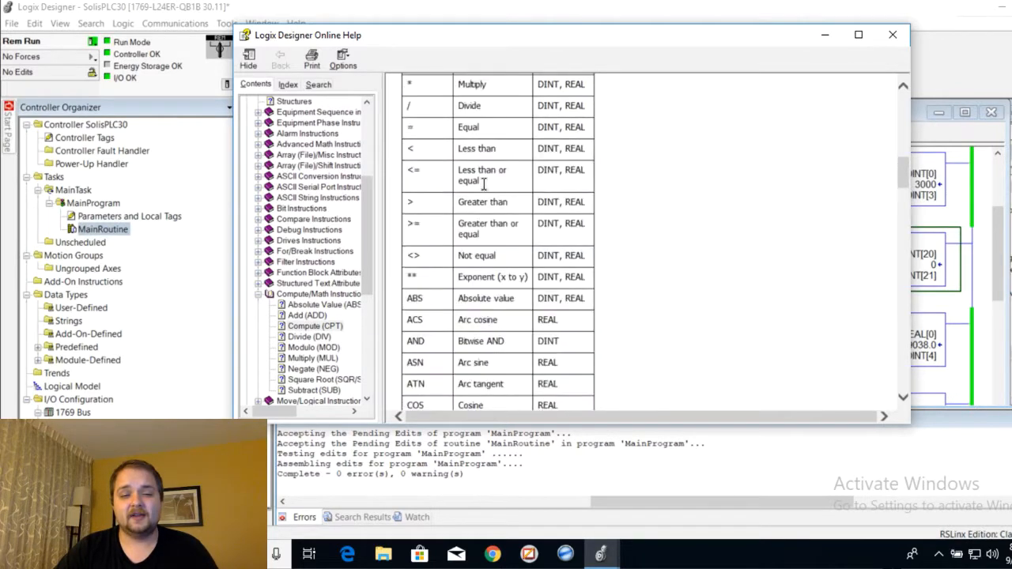
pyautogui.scroll(-3)
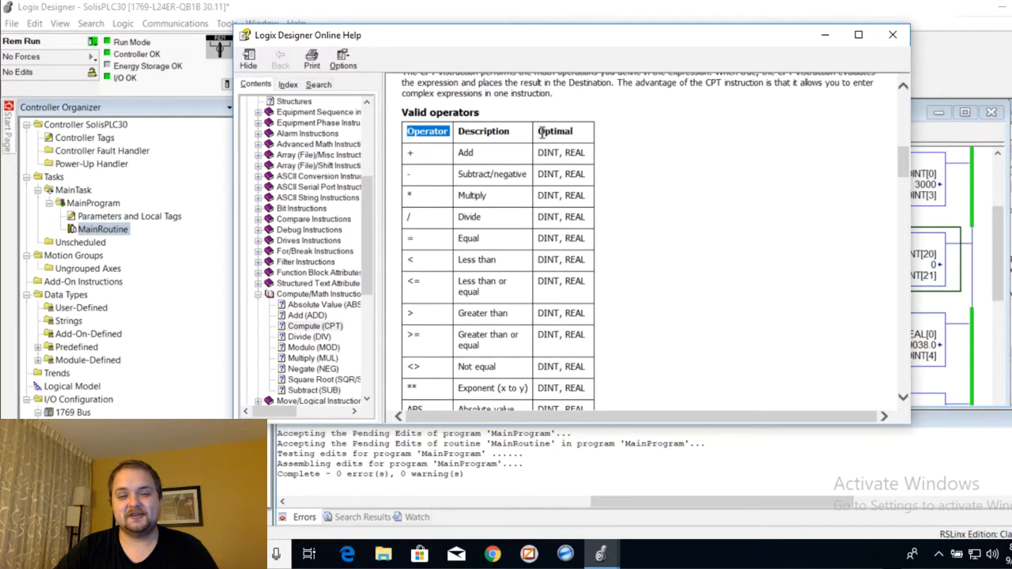
pyautogui.scroll(-3)
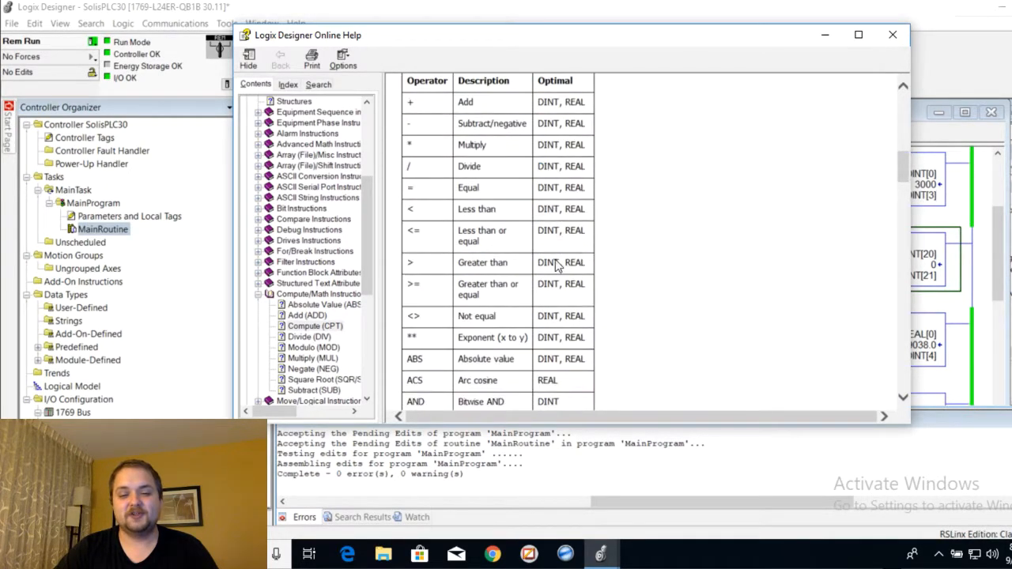
pyautogui.scroll(-3)
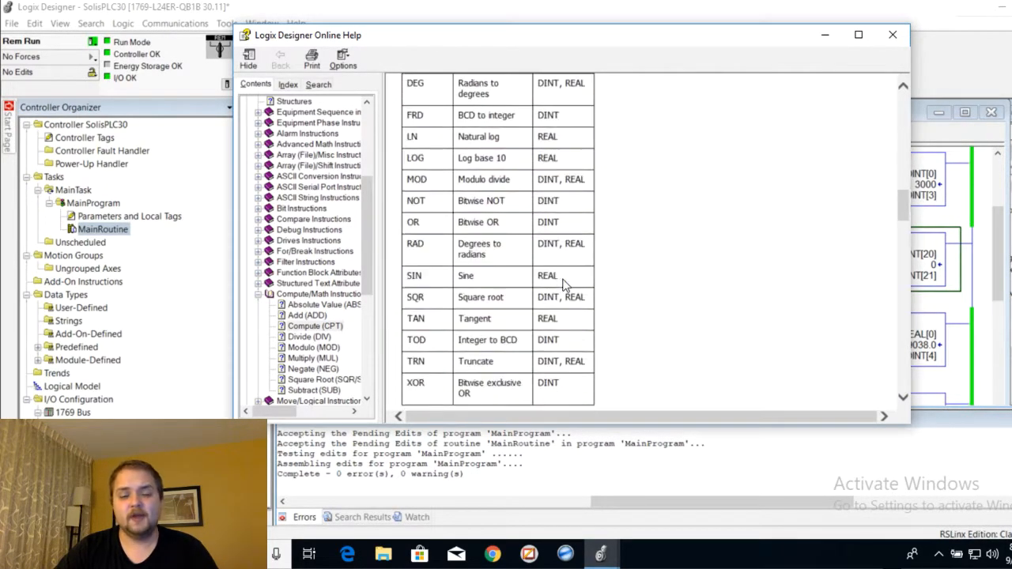
pyautogui.moveTo(519, 230)
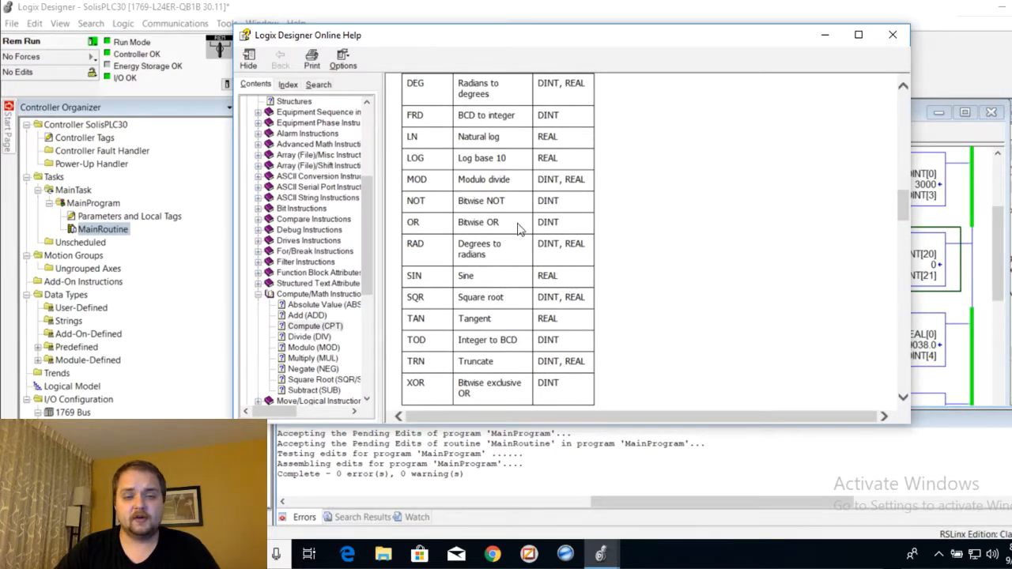
pyautogui.scroll(-3)
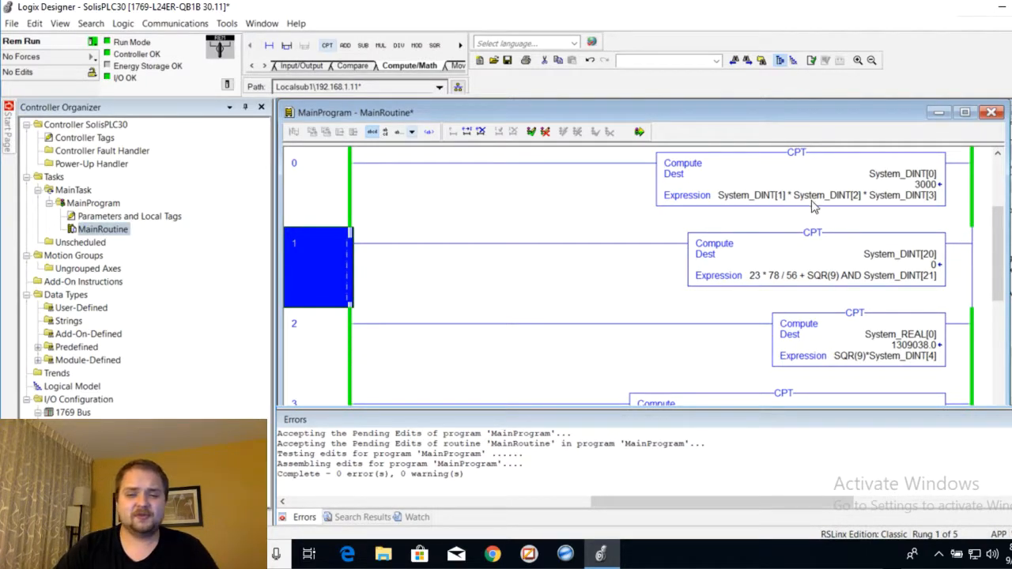
pyautogui.moveTo(772, 196)
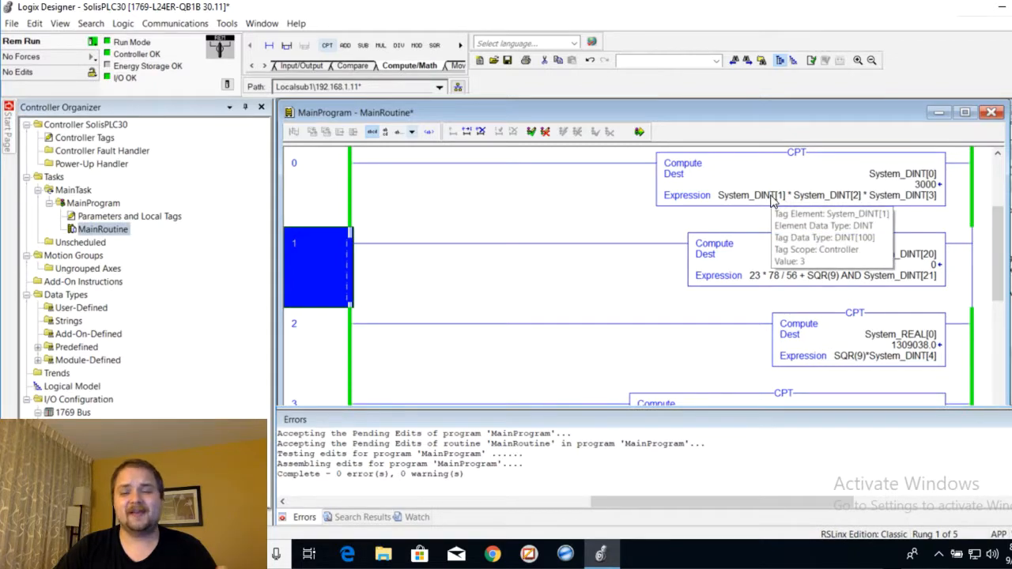
pyautogui.moveTo(756, 199)
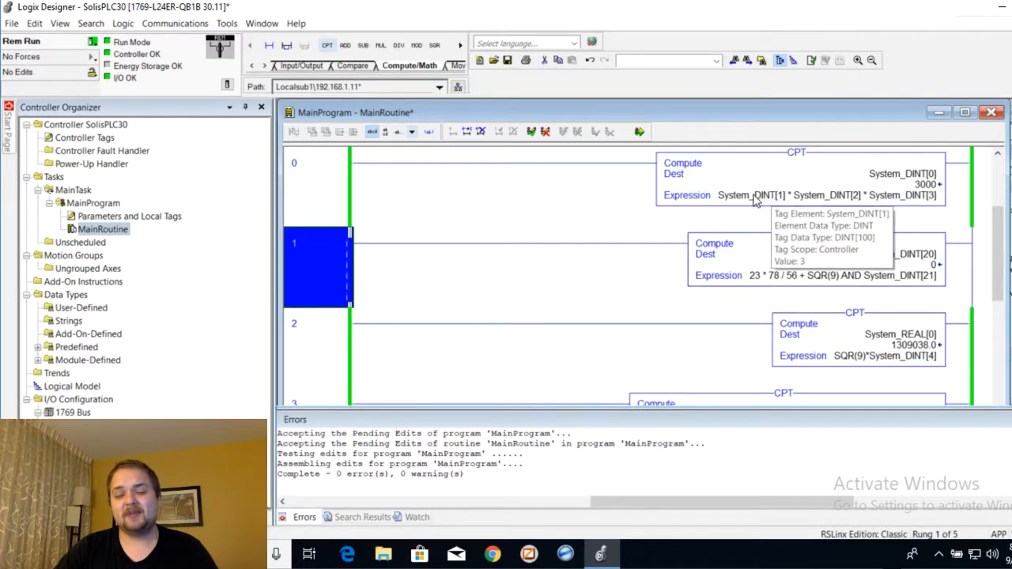
pyautogui.moveTo(731, 193)
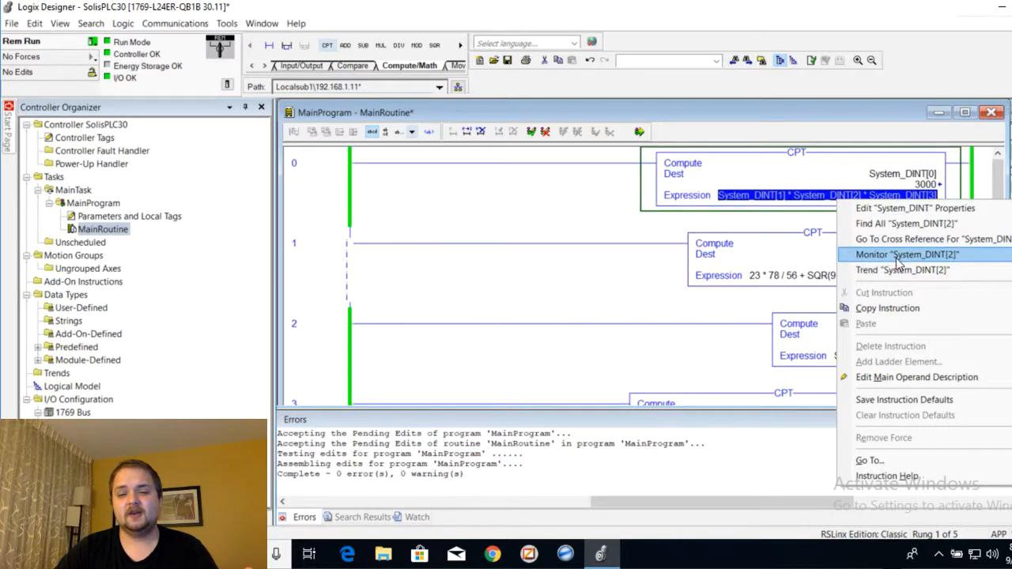
# Return to the ladder and highlight rung 0's System_DINT[1] * [2] * [3] expression.
pyautogui.click(908, 253)
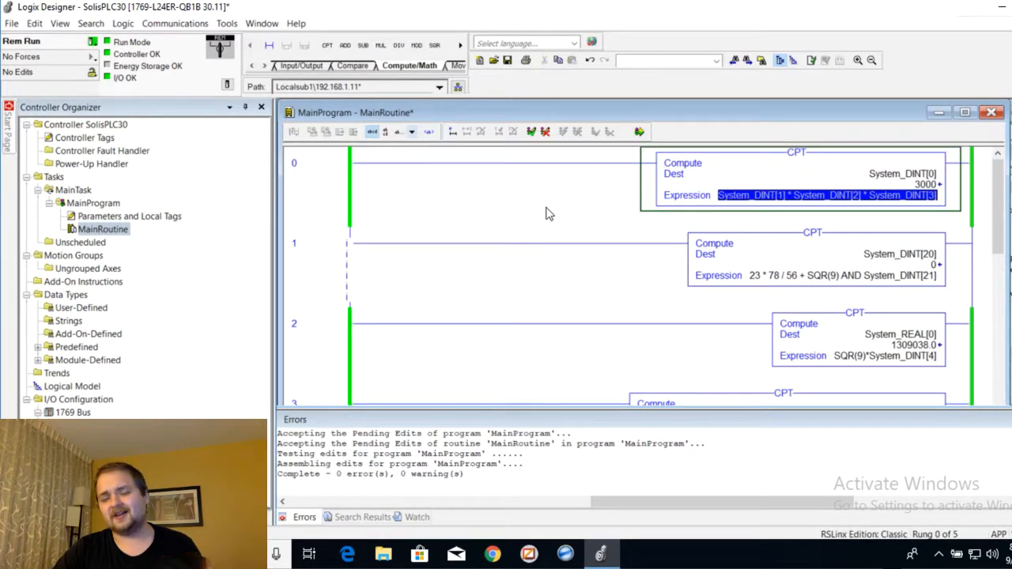
pyautogui.moveTo(709, 246)
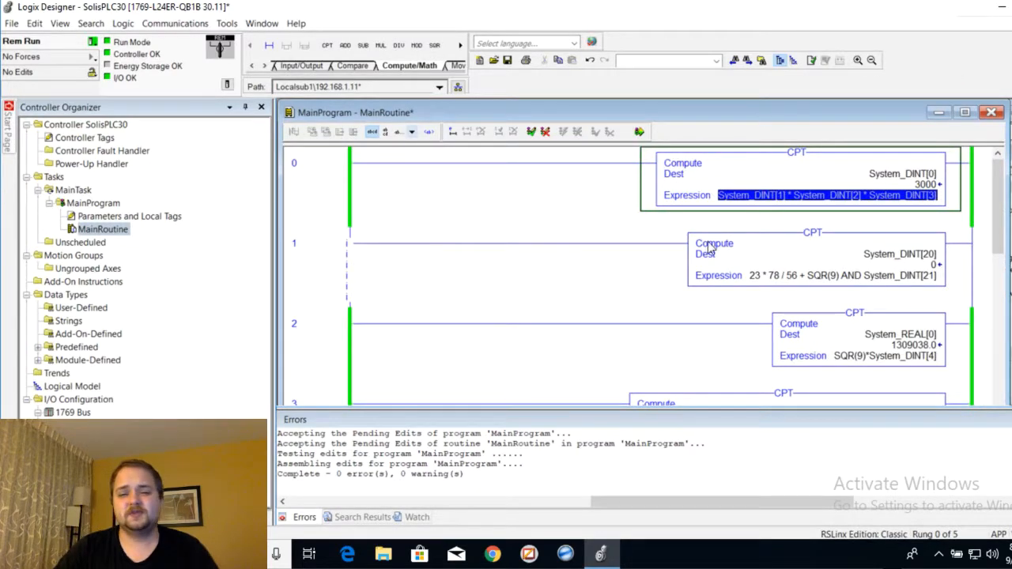
pyautogui.moveTo(725, 196)
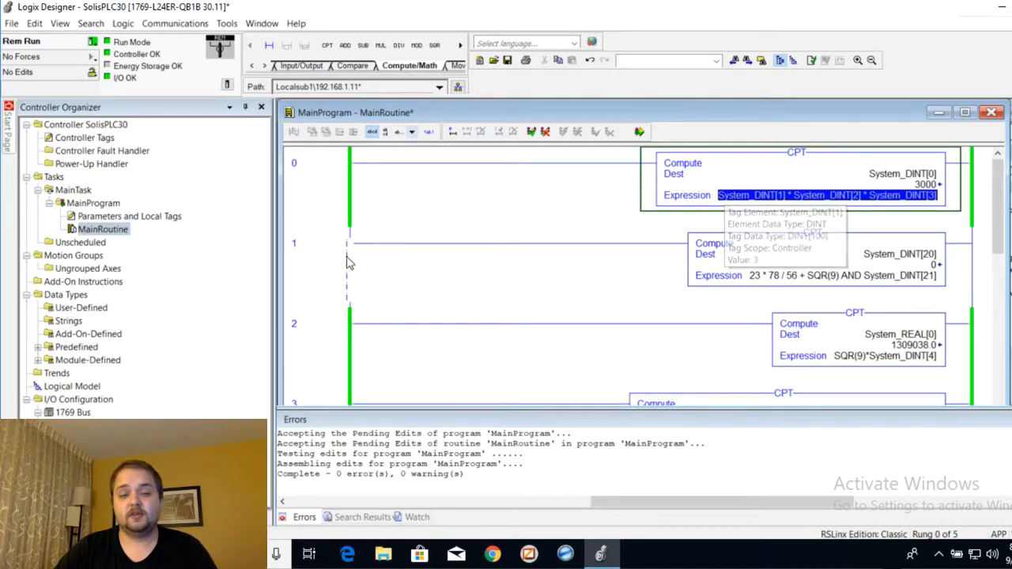
# Append ' - ProcessTemp' to rung 1's expression, choosing ProcessTemp from the tag browser.
pyautogui.click(316, 265)
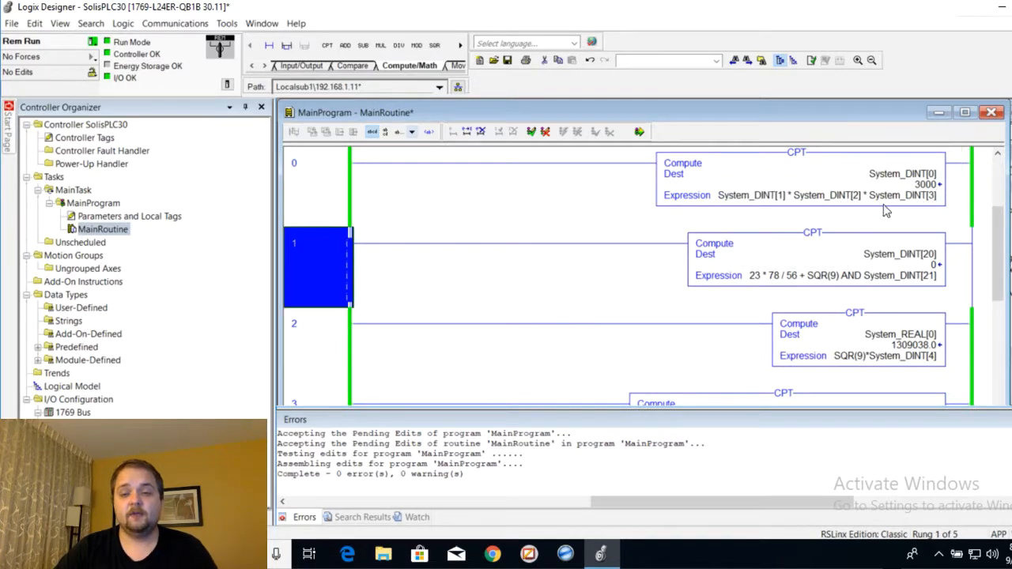
pyautogui.moveTo(805, 287)
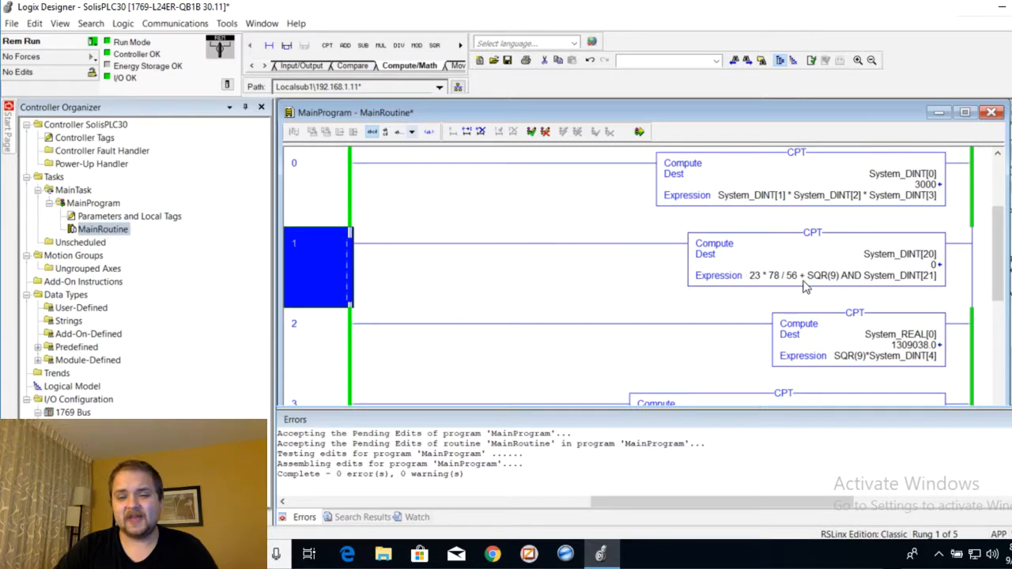
pyautogui.moveTo(852, 286)
pyautogui.write(' - System')
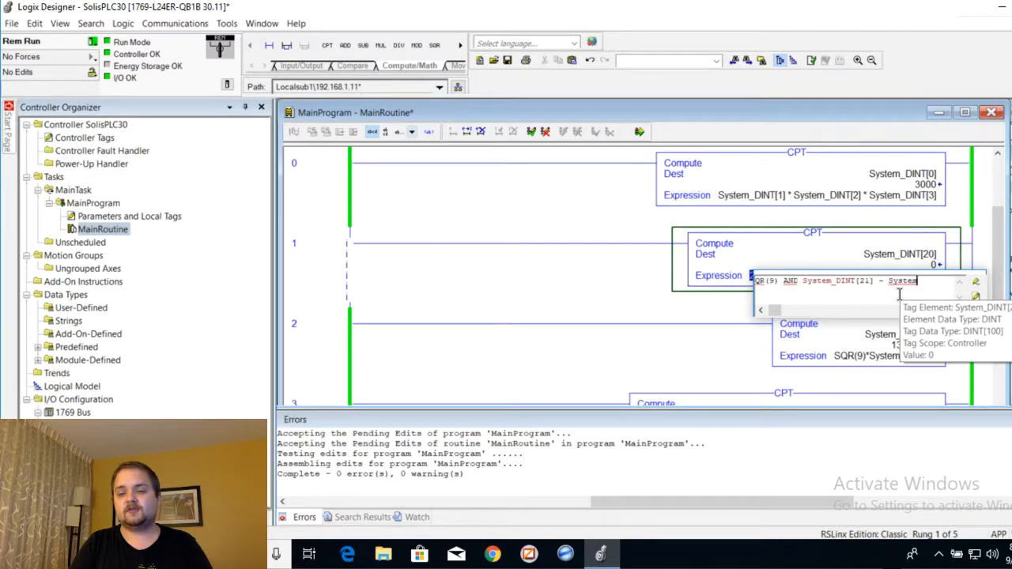
pyautogui.press('BackSpace')
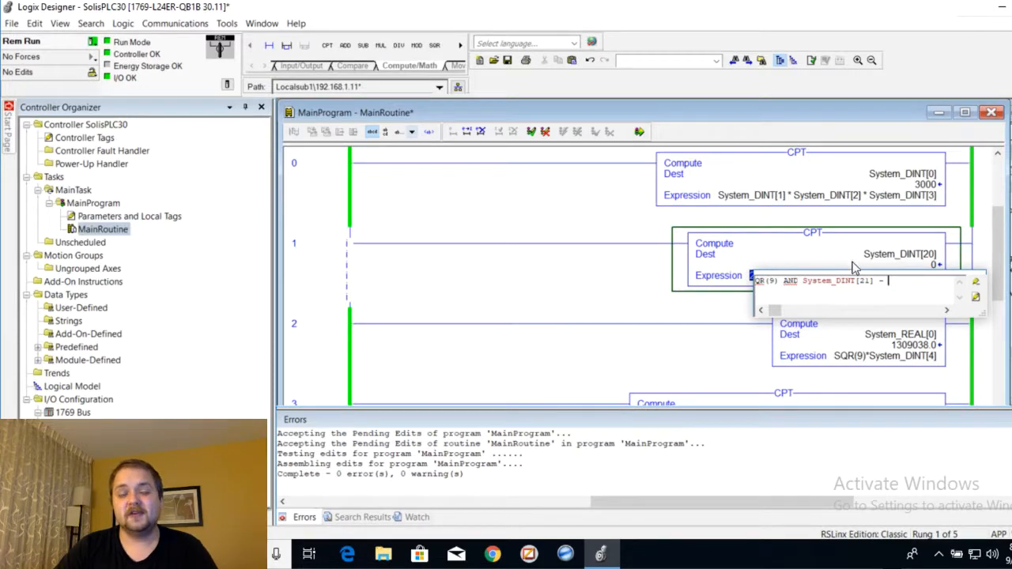
pyautogui.moveTo(904, 277)
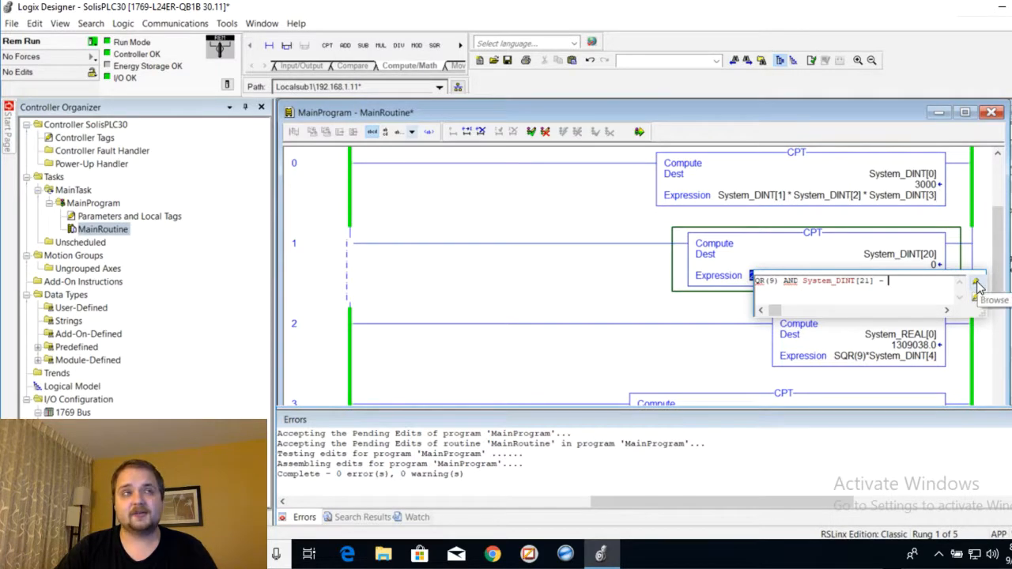
pyautogui.click(978, 282)
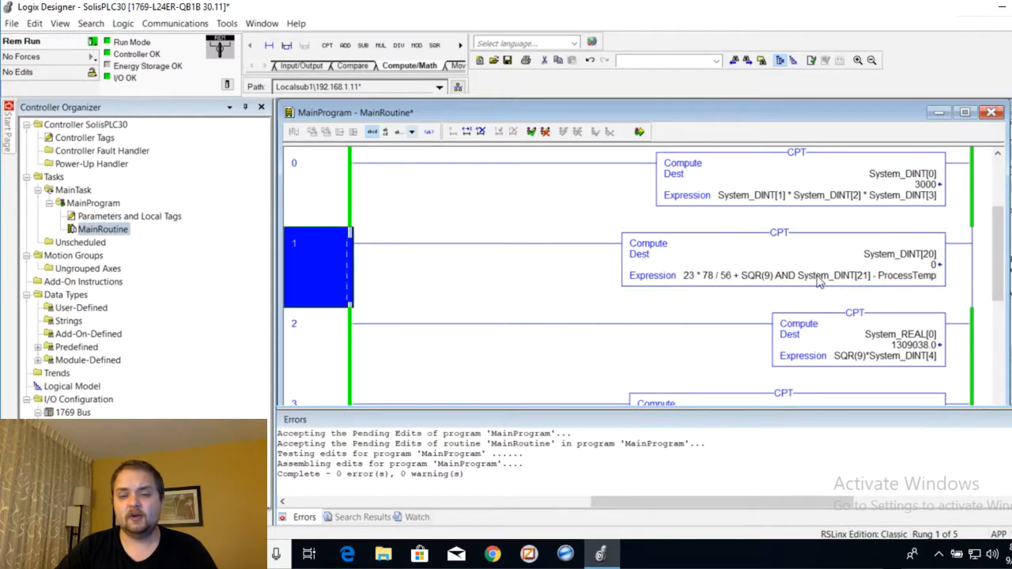
# Revert rung 1's compute to 23 * 78 / 56 + SQR(9) AND System_DINT[21].
pyautogui.click(791, 275)
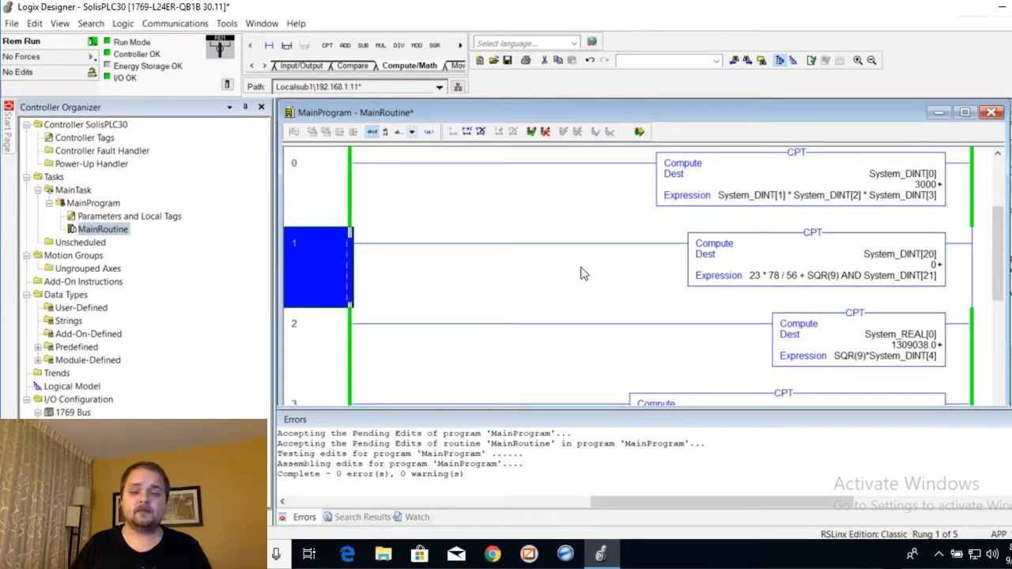
pyautogui.moveTo(842, 269)
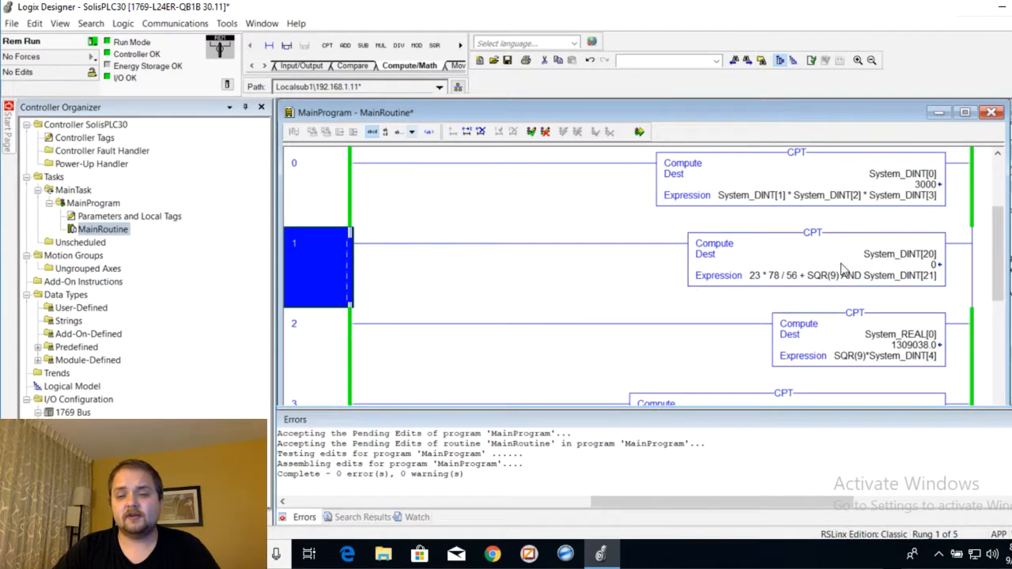
pyautogui.moveTo(819, 279)
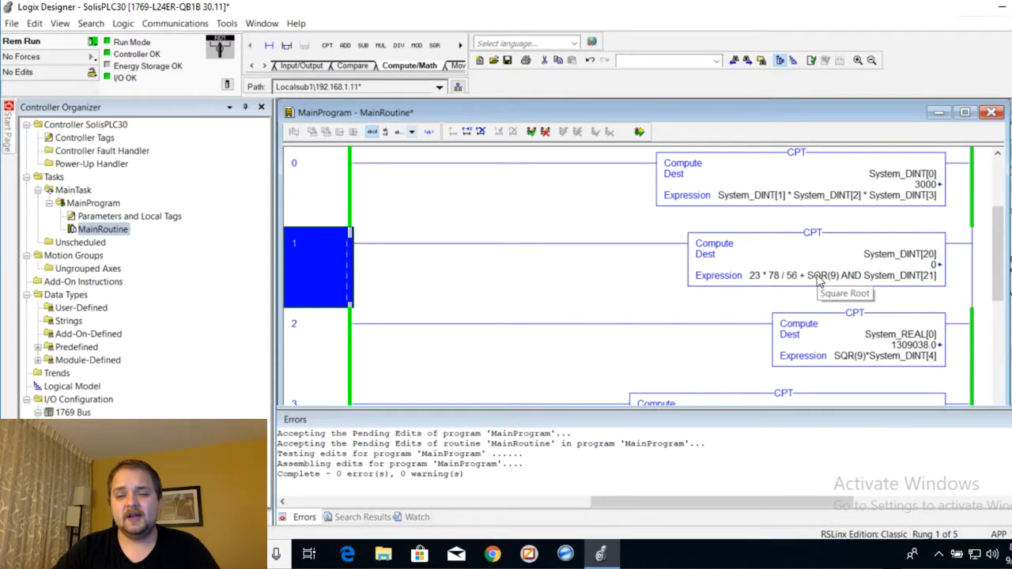
pyautogui.moveTo(830, 283)
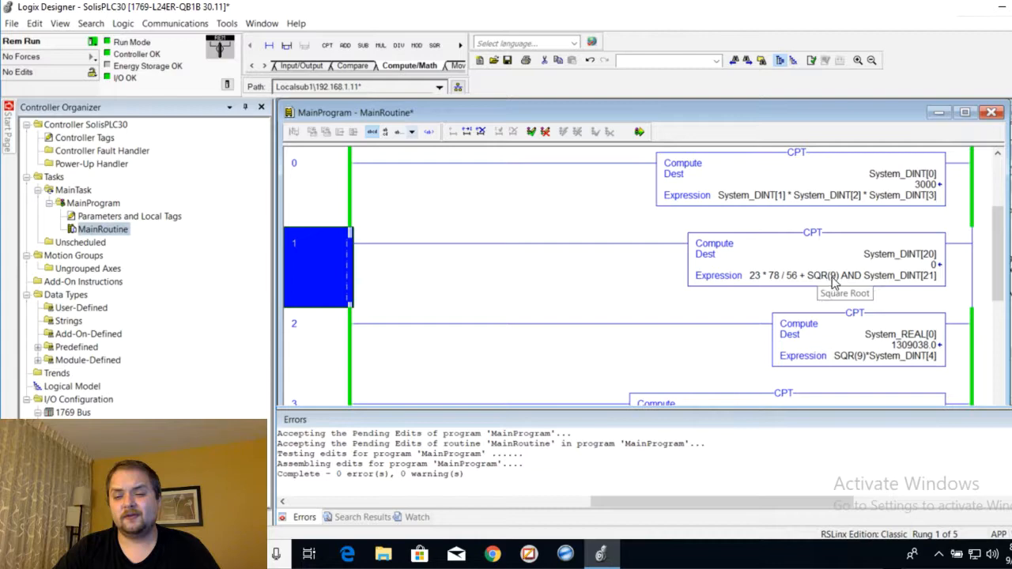
pyautogui.moveTo(910, 275)
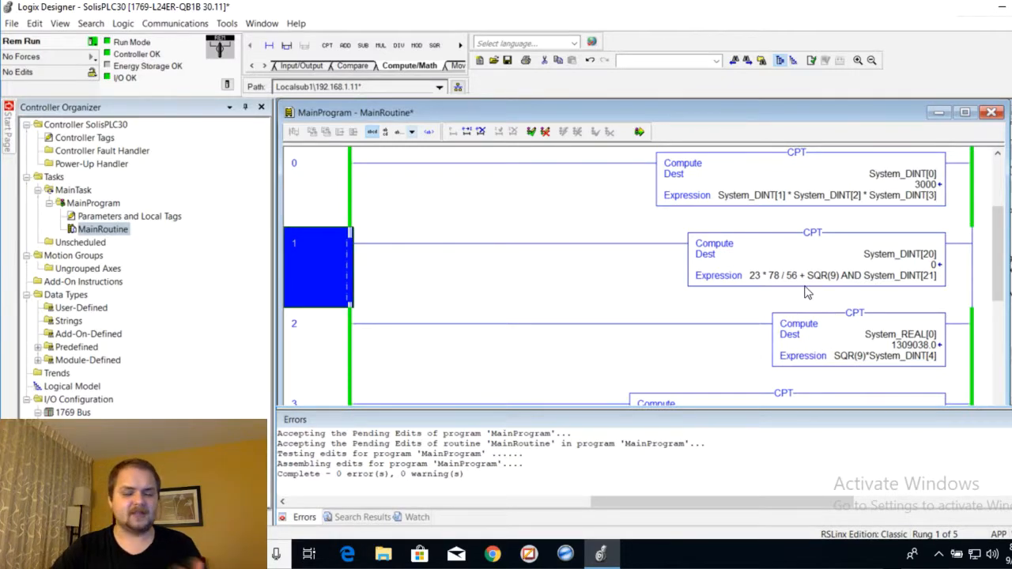
pyautogui.moveTo(710, 299)
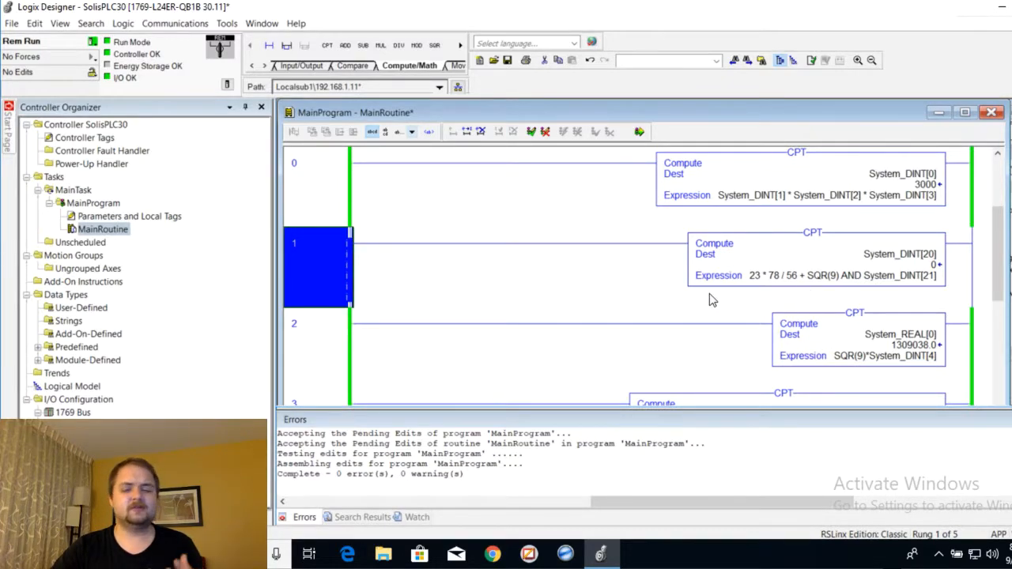
pyautogui.moveTo(778, 296)
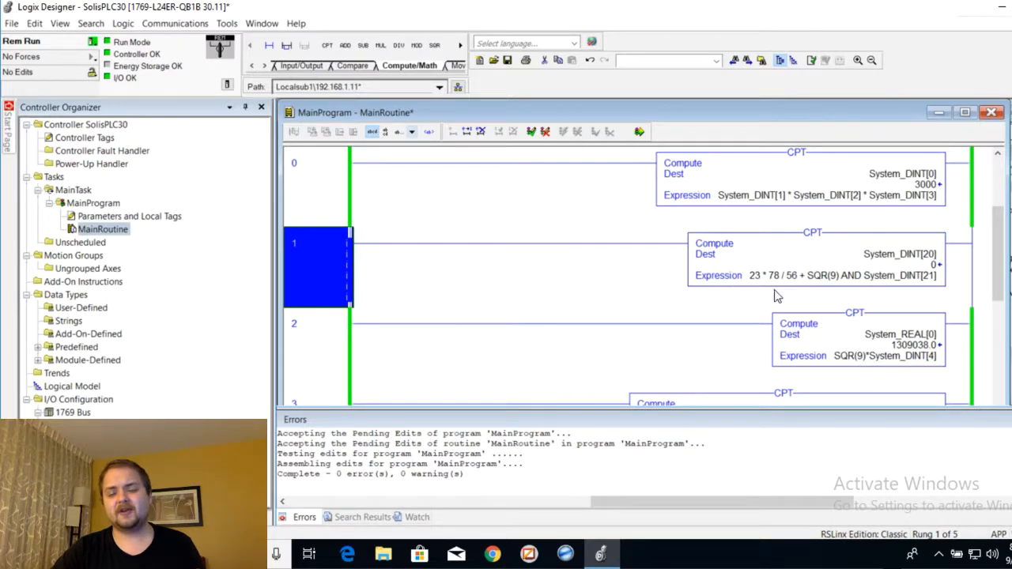
pyautogui.moveTo(820, 283)
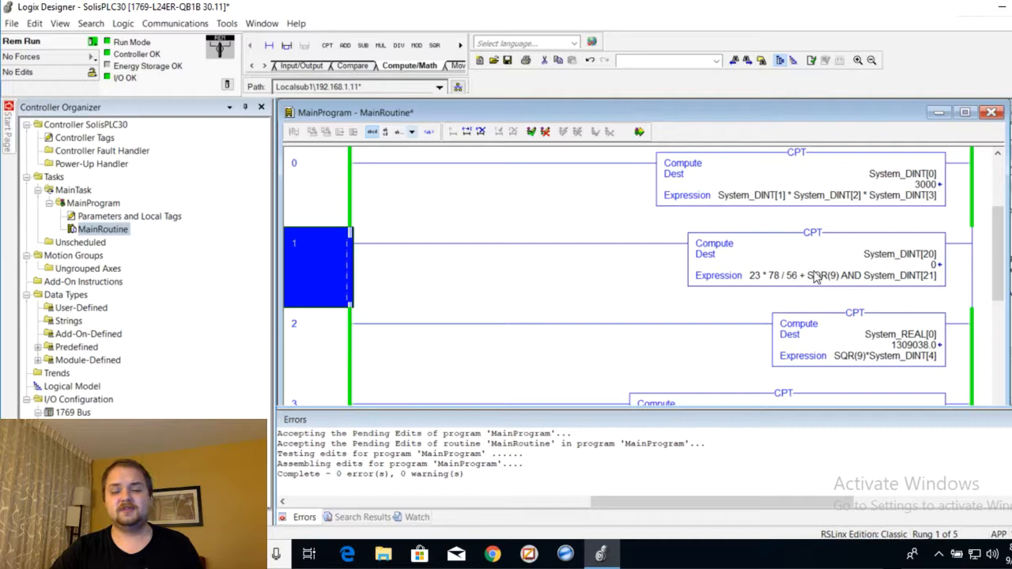
pyautogui.moveTo(862, 297)
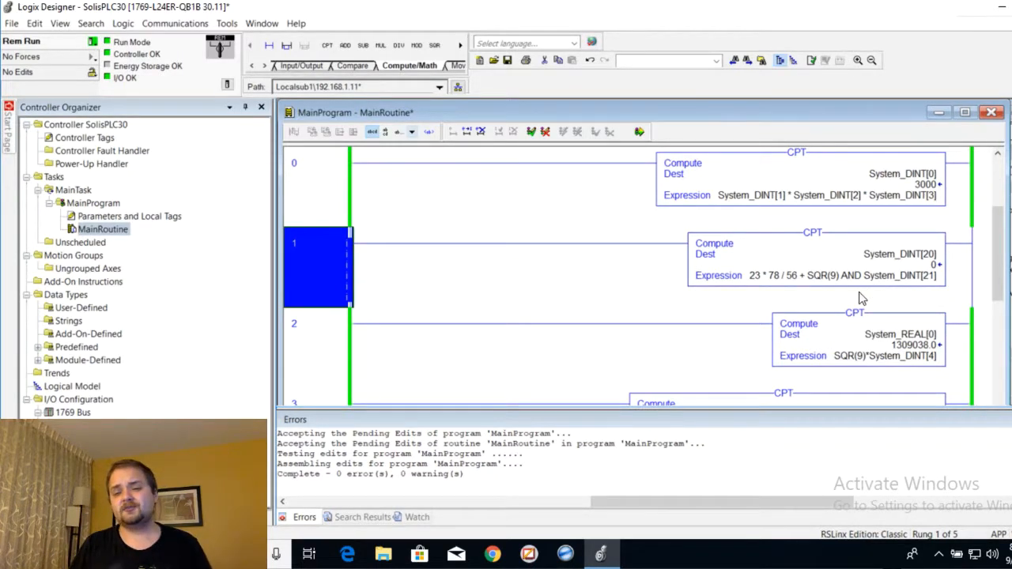
pyautogui.moveTo(443, 261)
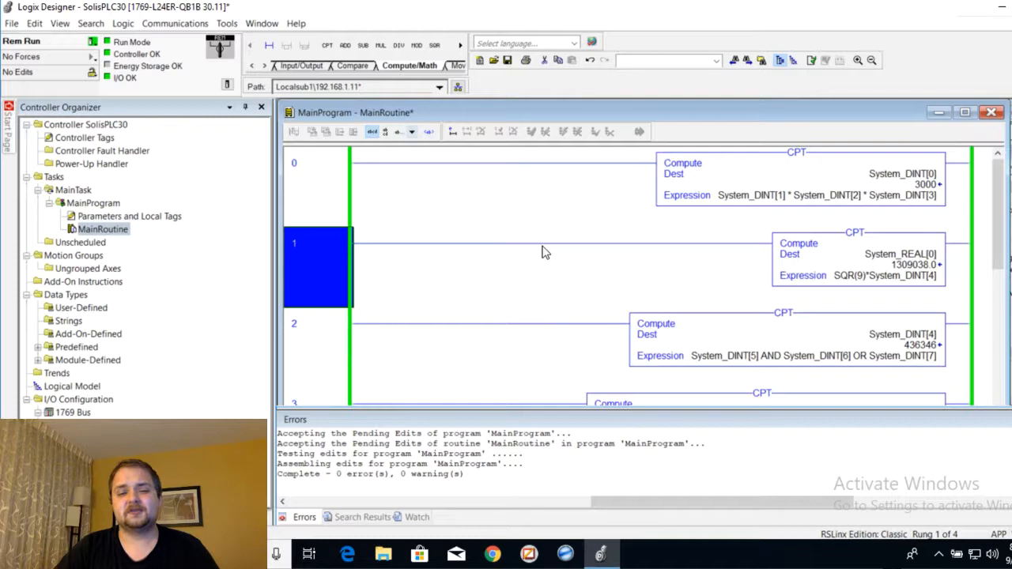
pyautogui.moveTo(881, 256)
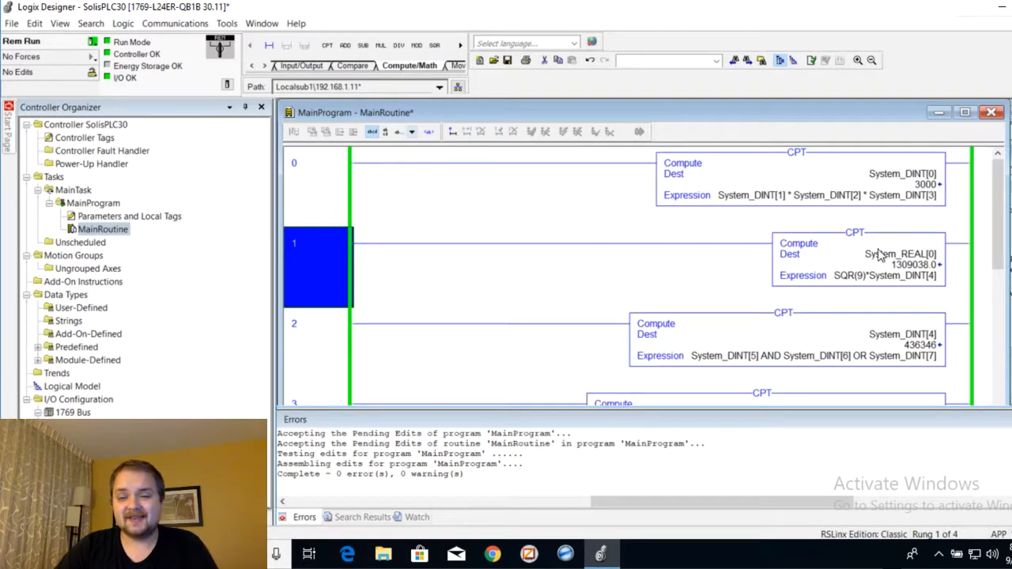
pyautogui.moveTo(895, 250)
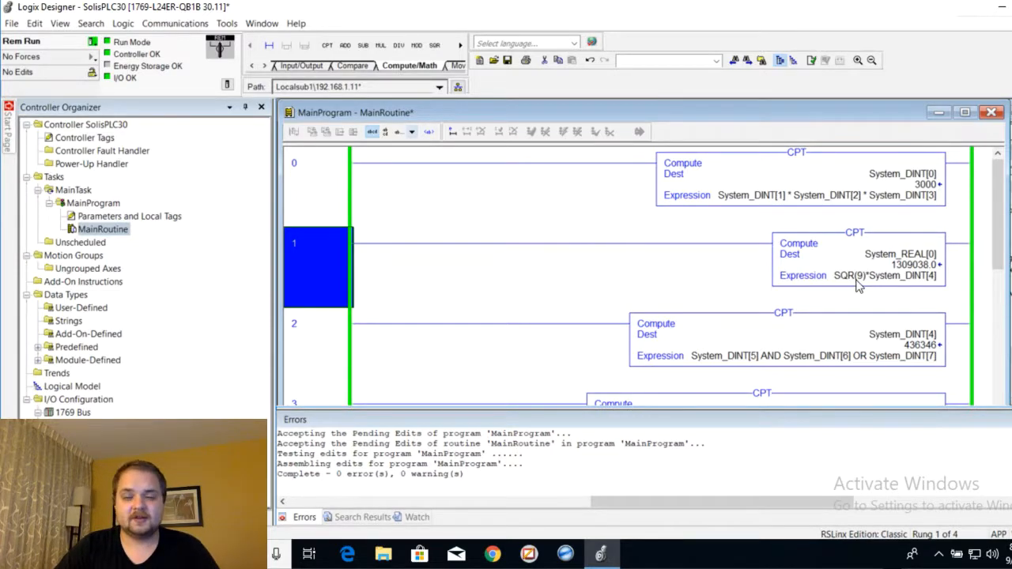
pyautogui.moveTo(910, 275)
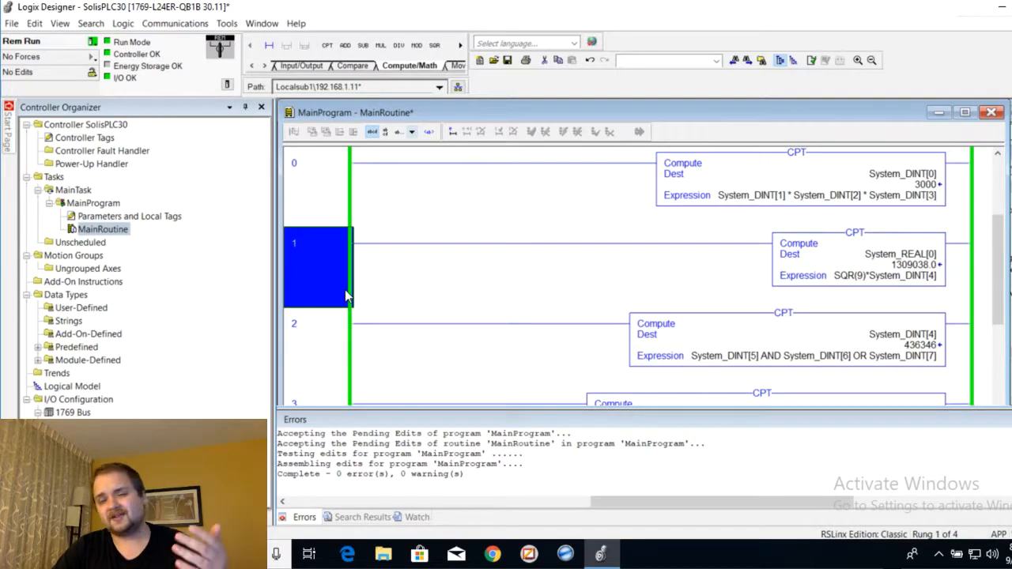
pyautogui.moveTo(842, 275)
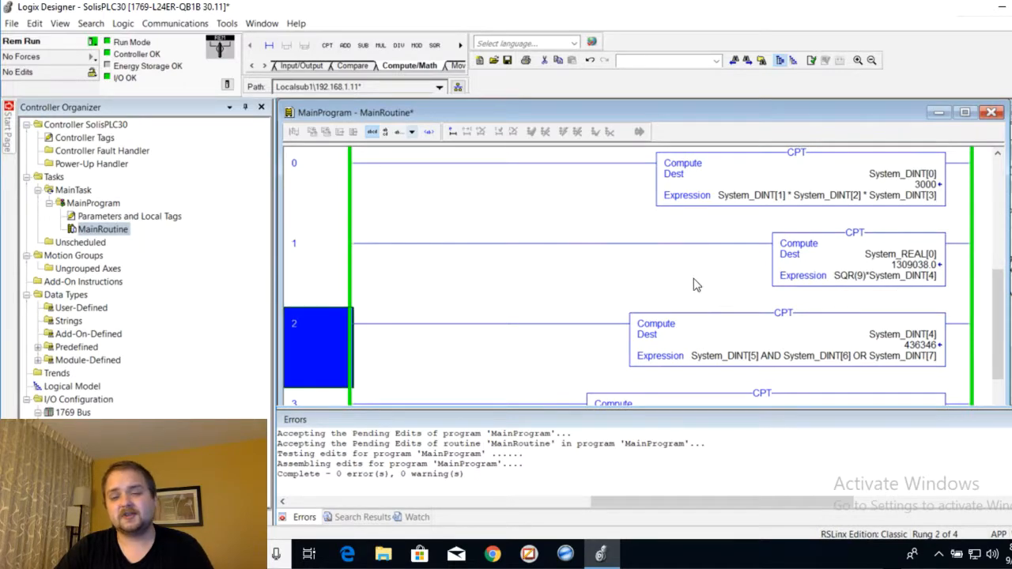
pyautogui.scroll(-3)
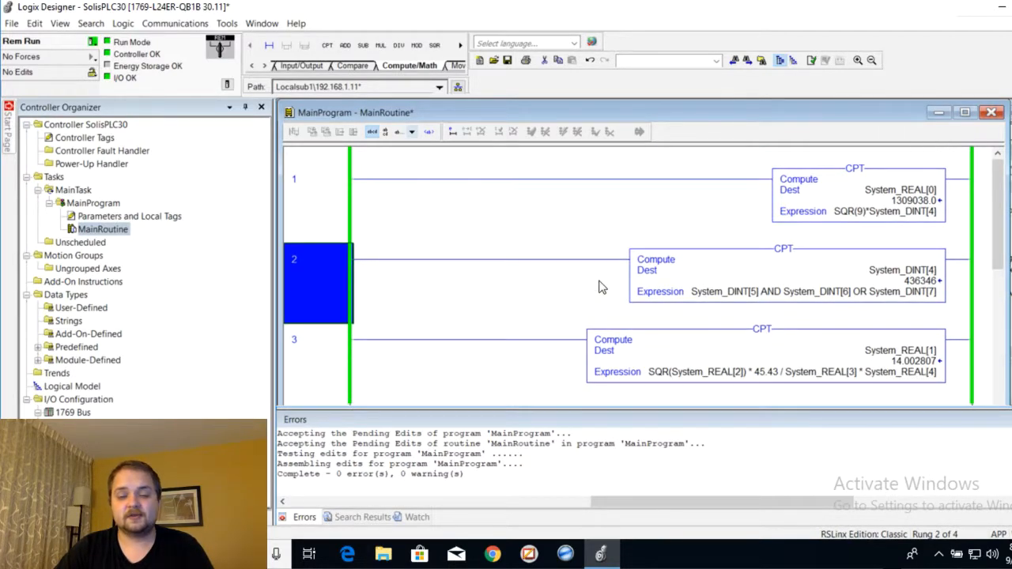
pyautogui.moveTo(772, 268)
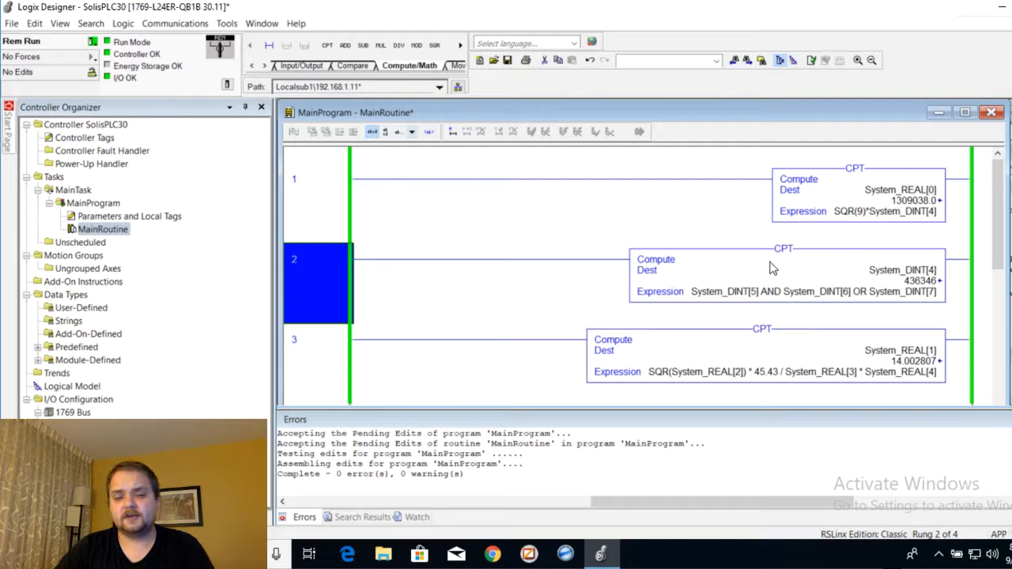
pyautogui.moveTo(663, 267)
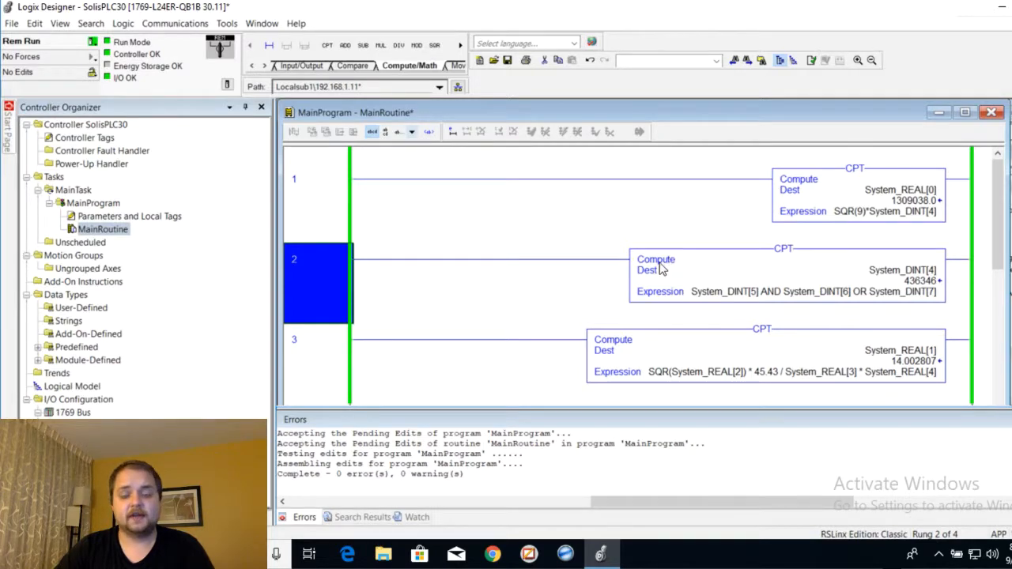
pyautogui.scroll(-3)
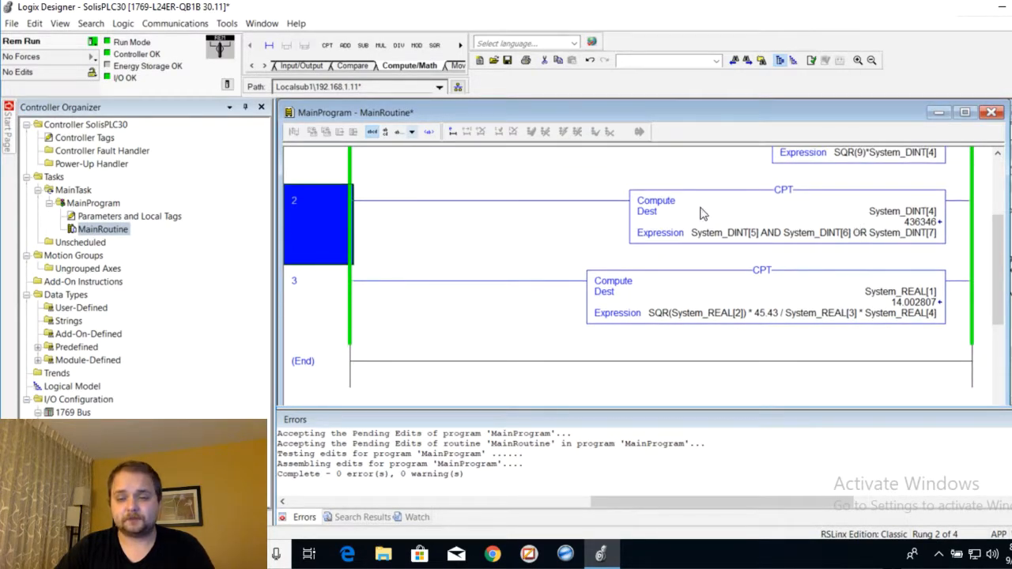
pyautogui.moveTo(774, 237)
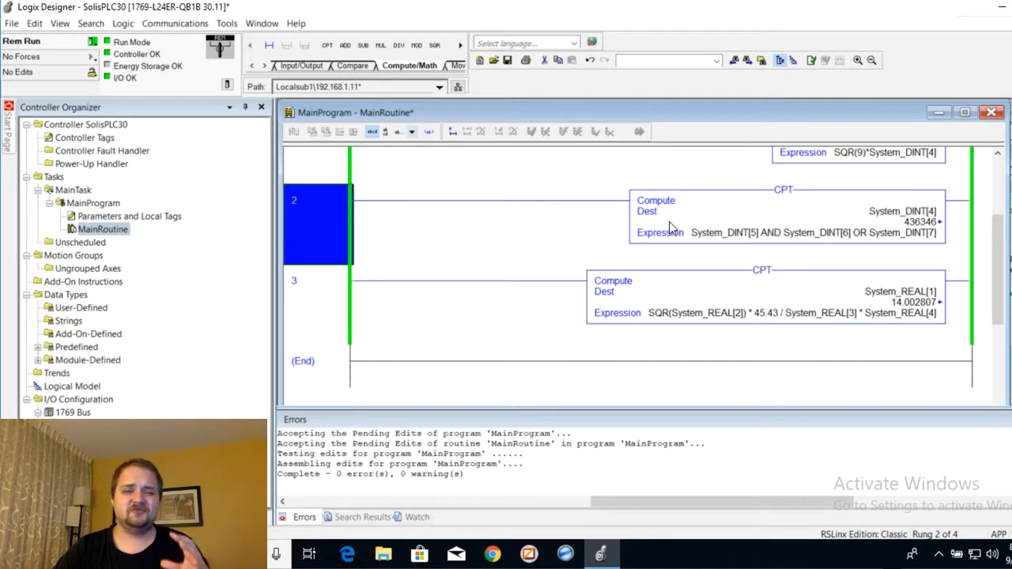
pyautogui.moveTo(371, 133)
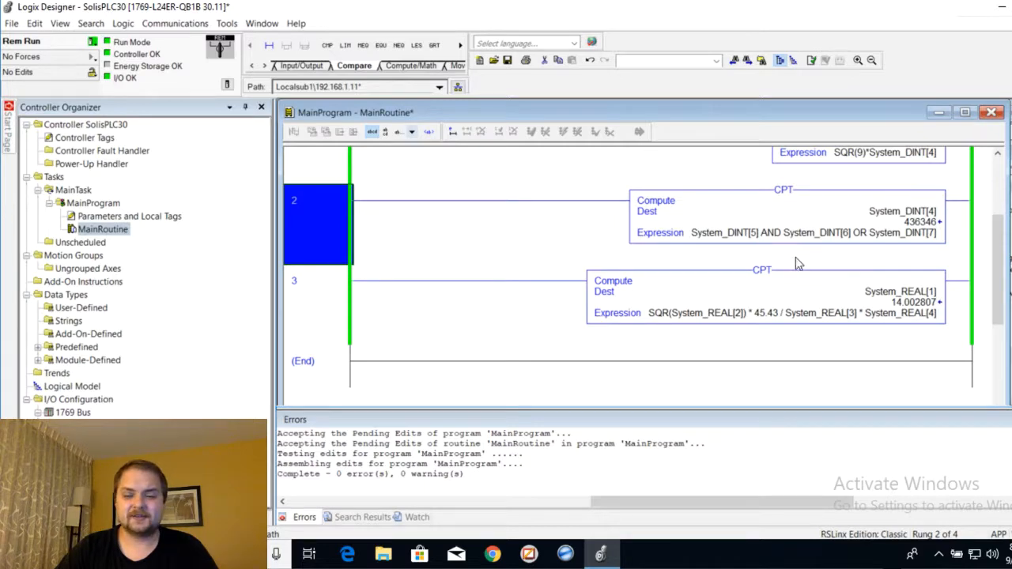
# Select rung 3 holding the SQR division by System_REAL[3].
pyautogui.click(316, 304)
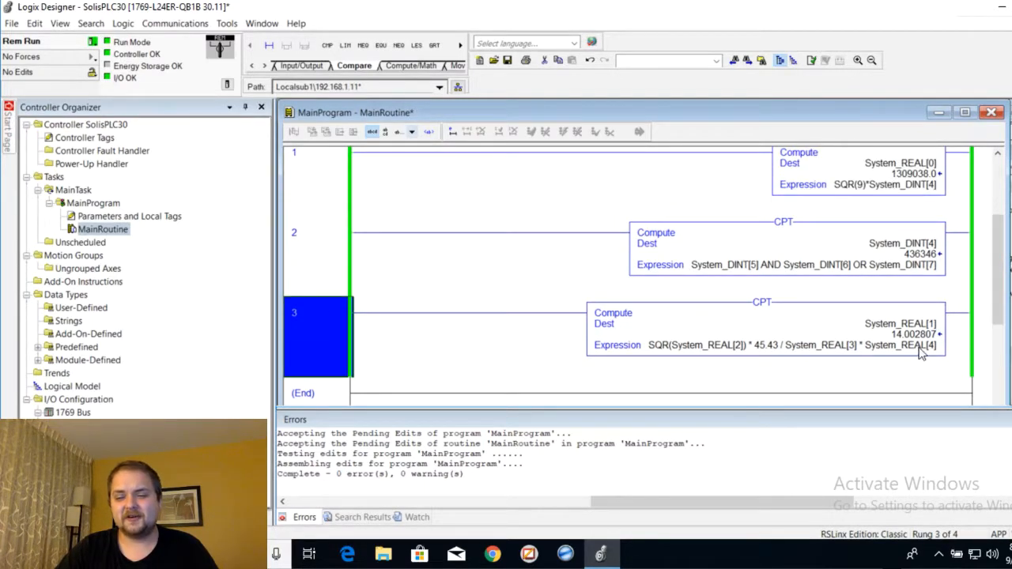
pyautogui.moveTo(737, 345)
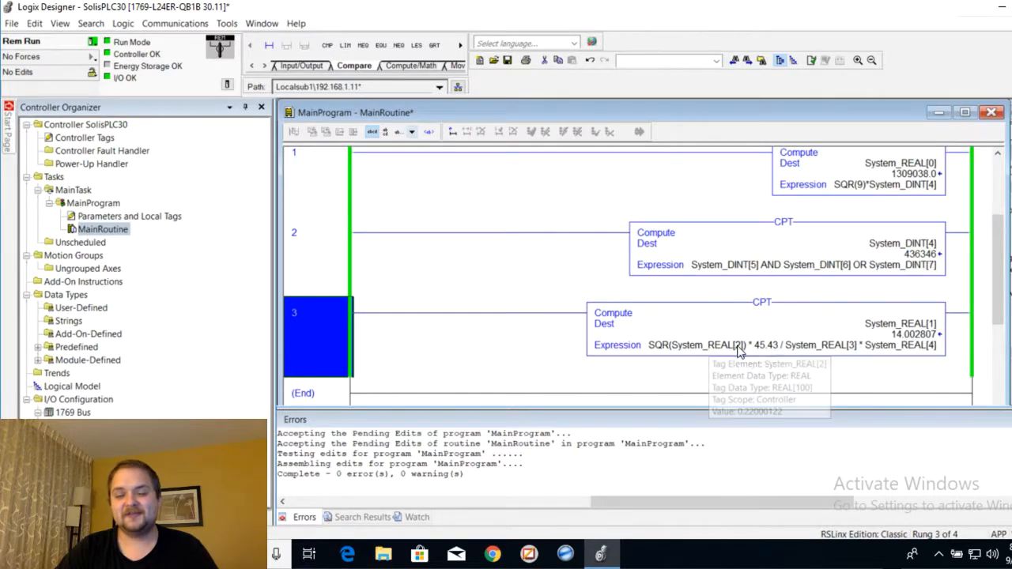
pyautogui.moveTo(708, 351)
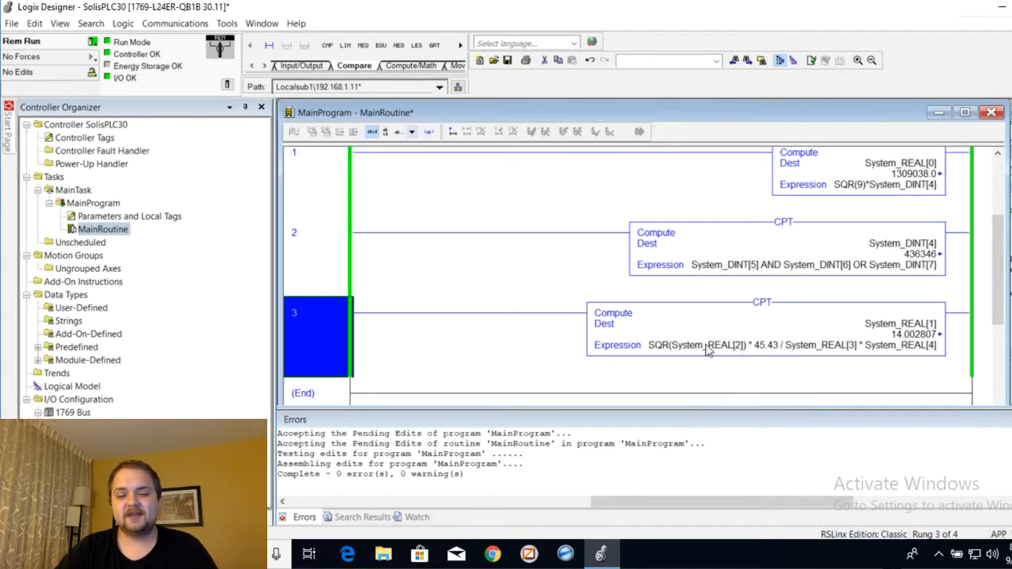
pyautogui.moveTo(835, 345)
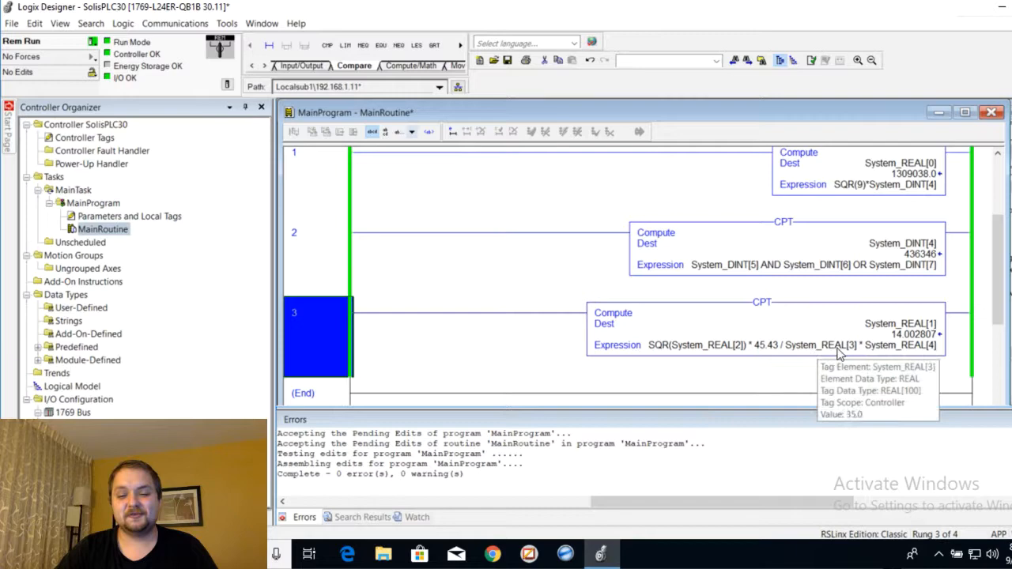
pyautogui.moveTo(519, 347)
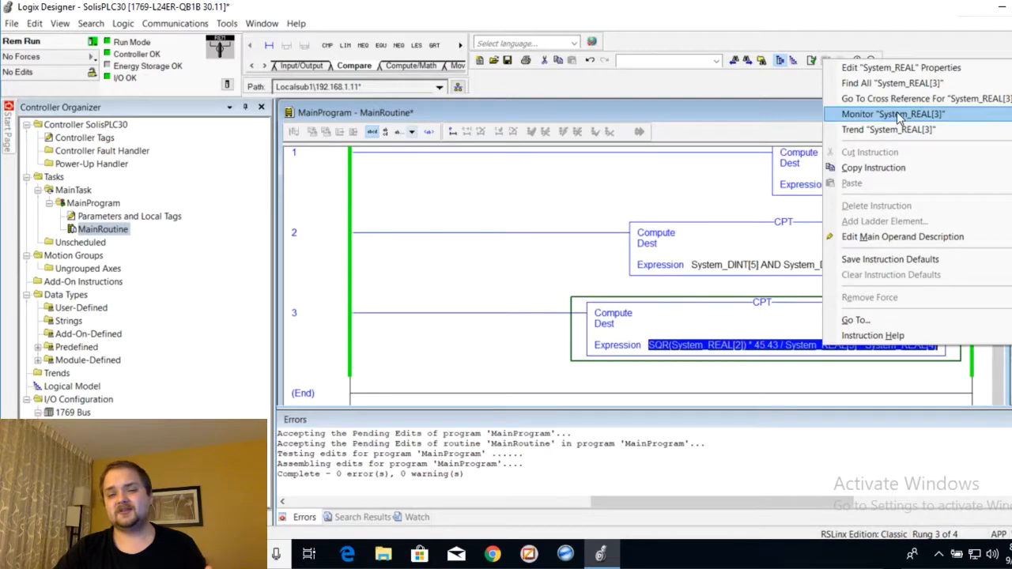
# Monitor System_REAL[3] in Controller Tags and edit its value toward 0.
pyautogui.click(892, 114)
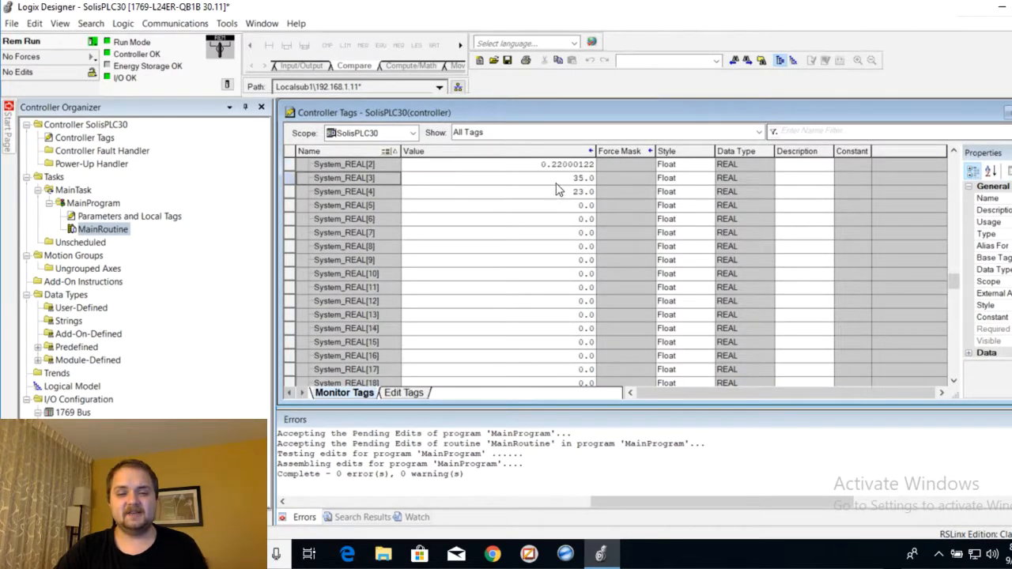
pyautogui.doubleClick(582, 177)
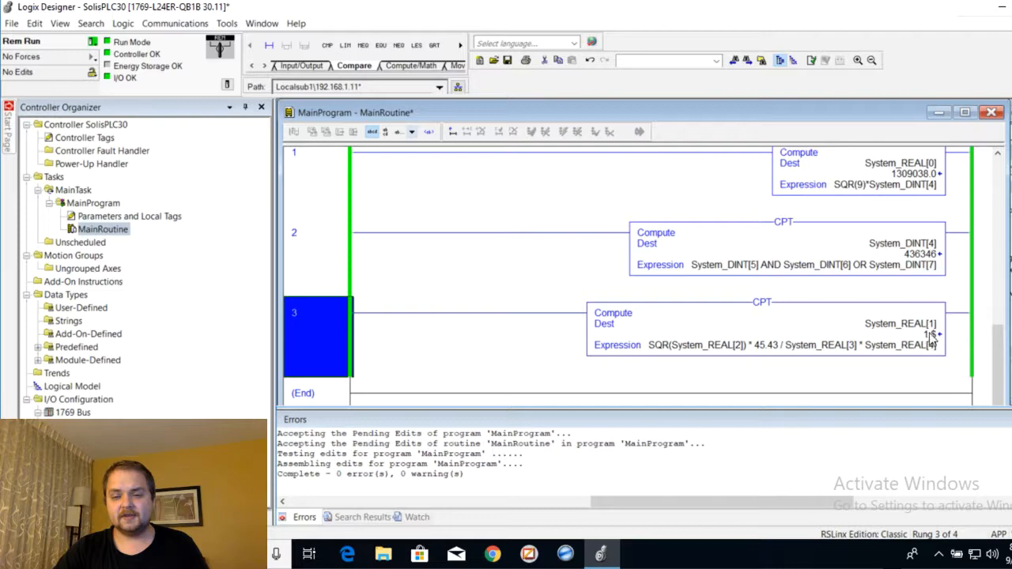
pyautogui.click(902, 332)
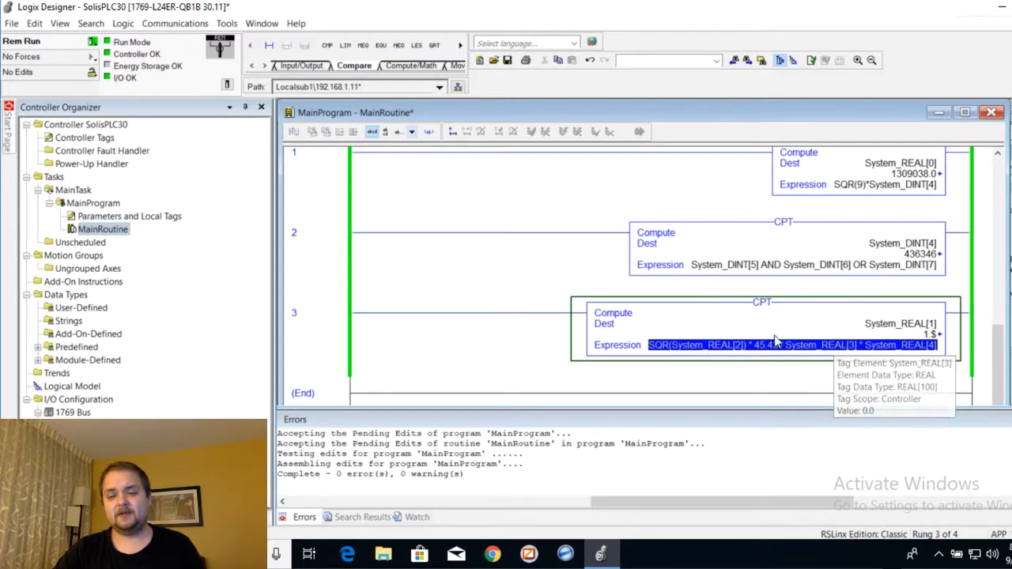
pyautogui.moveTo(822, 345)
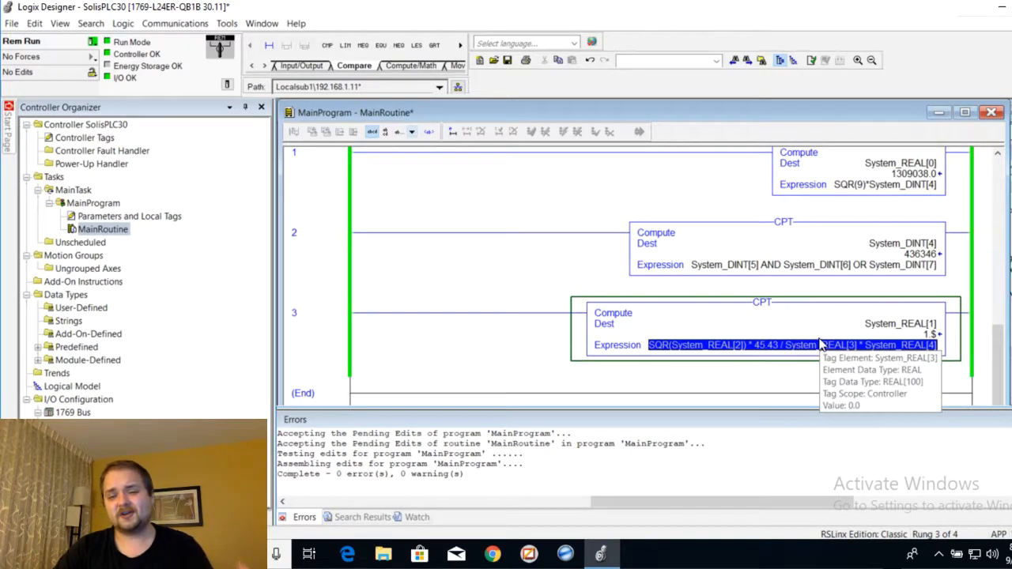
pyautogui.click(317, 333)
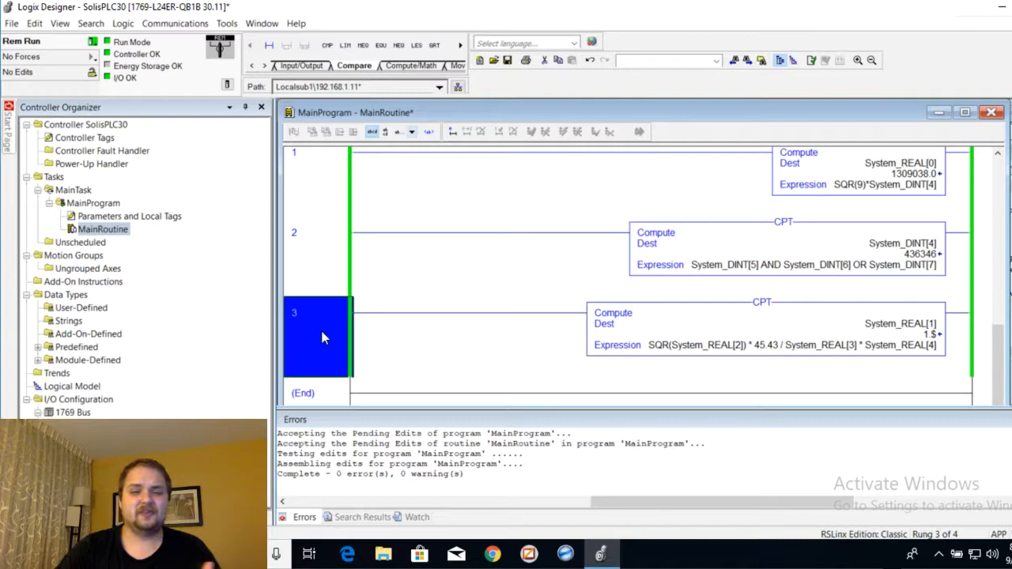
pyautogui.moveTo(842, 345)
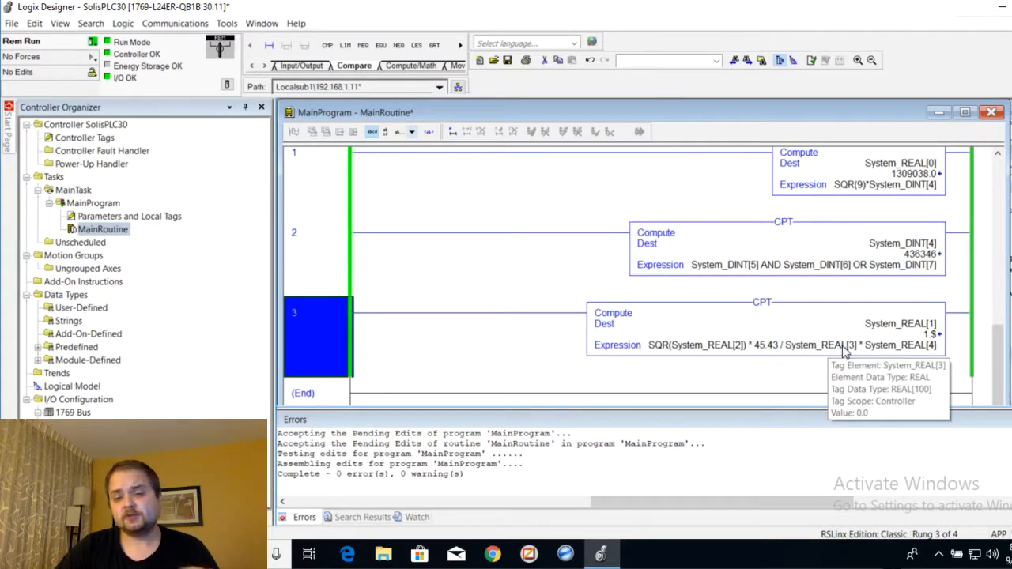
pyautogui.moveTo(835, 297)
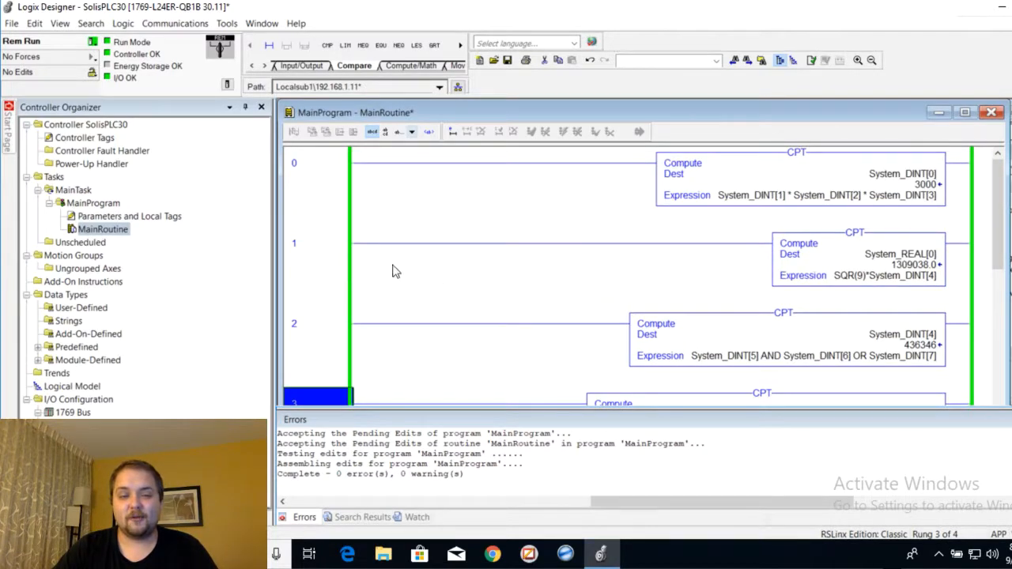
pyautogui.click(316, 186)
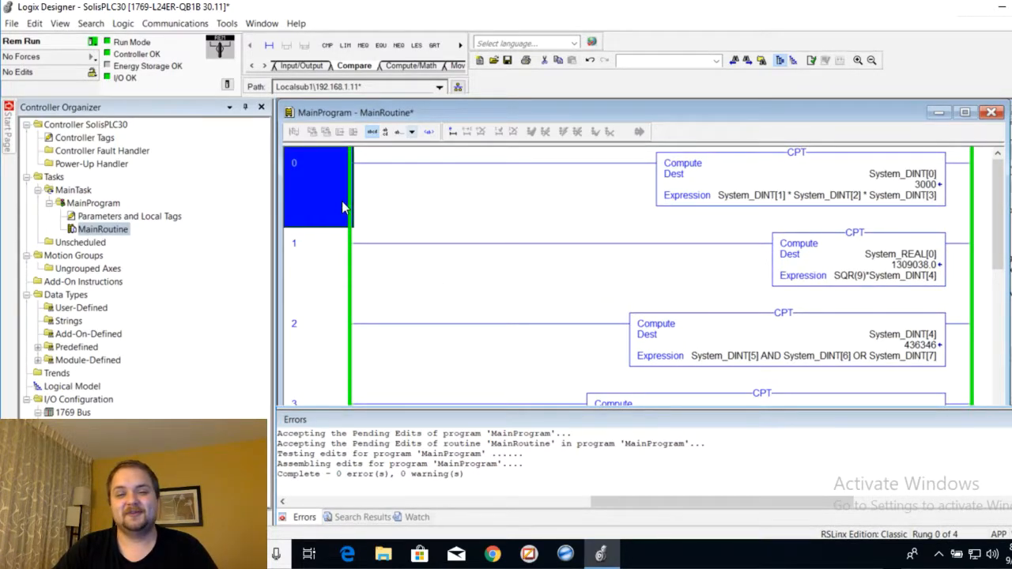